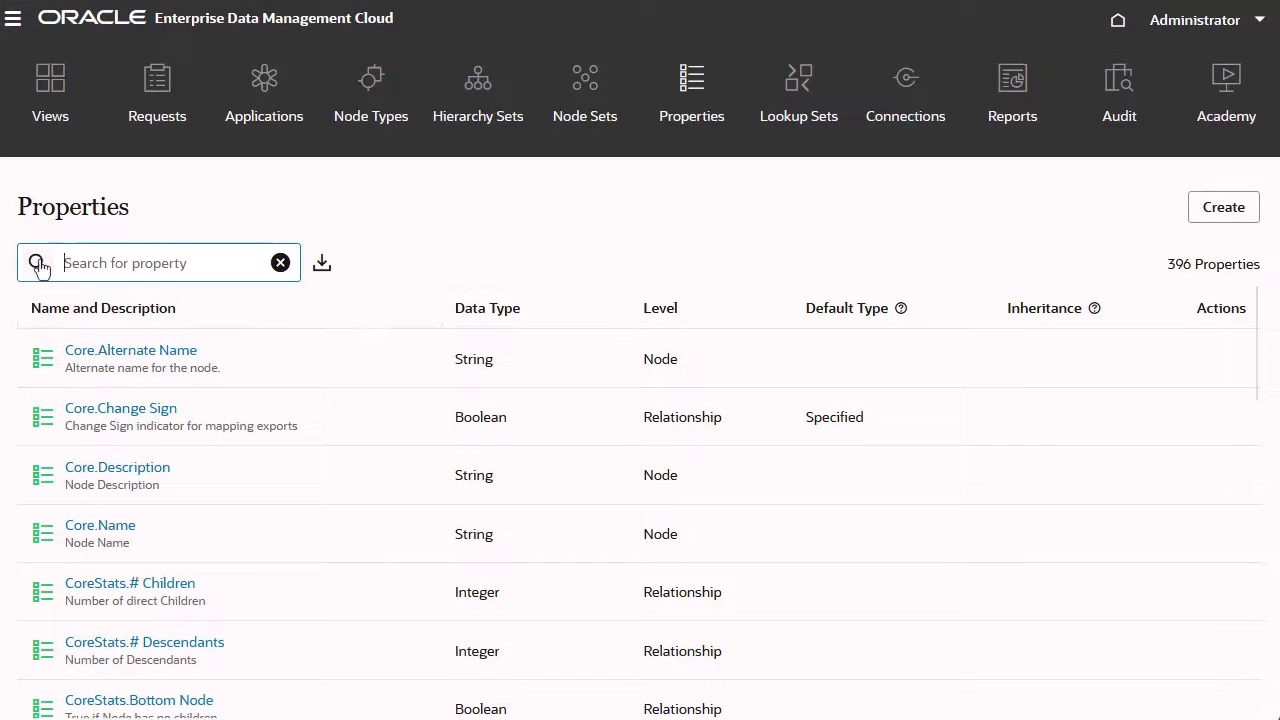
Step: Find FCGL.Description US via 'fcgl.desc' and begin editing its Financials Cloud parameters
{"action": "type", "text": "fcgl.desc"}
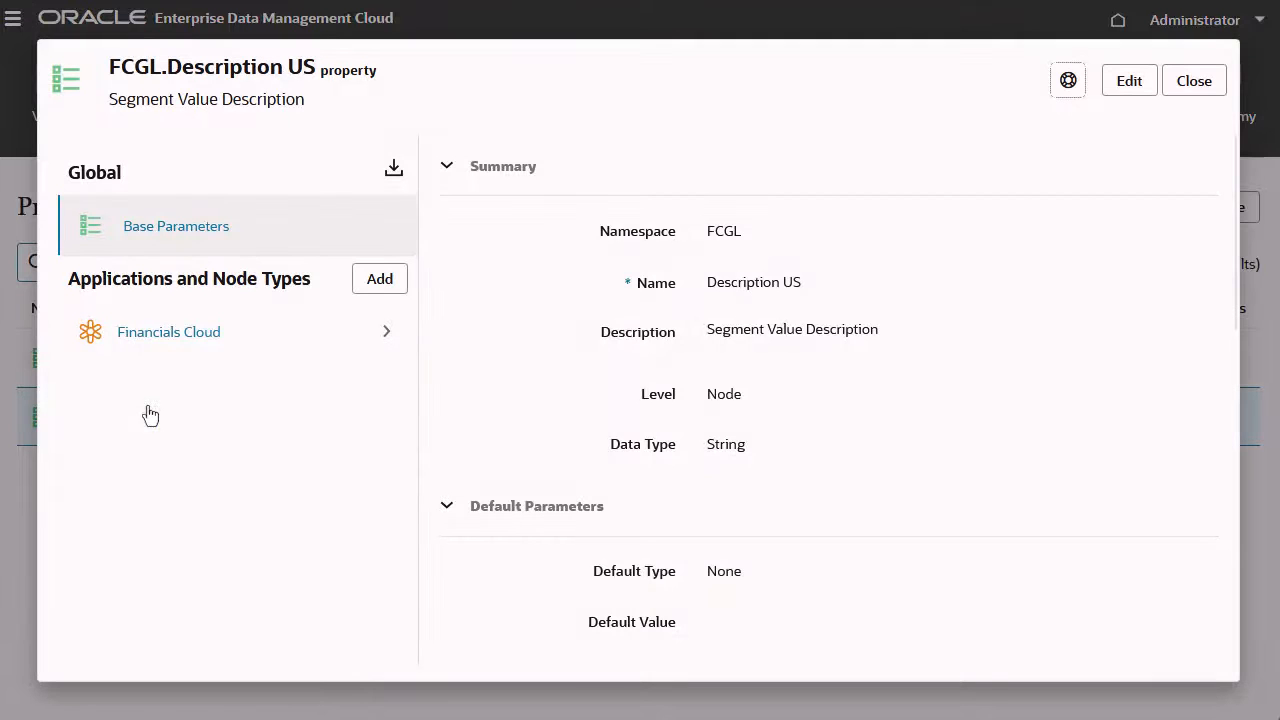
{"action": "left_click", "coordinate": [168, 332]}
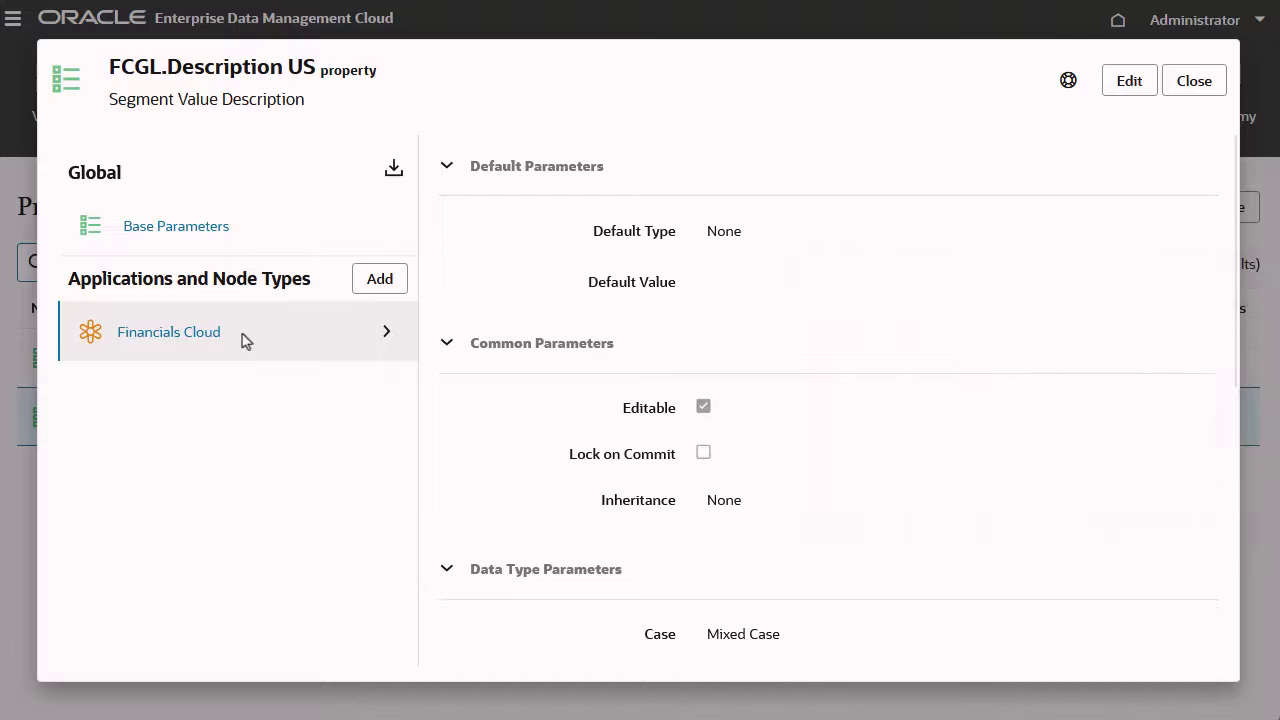
{"action": "left_click", "coordinate": [1128, 80]}
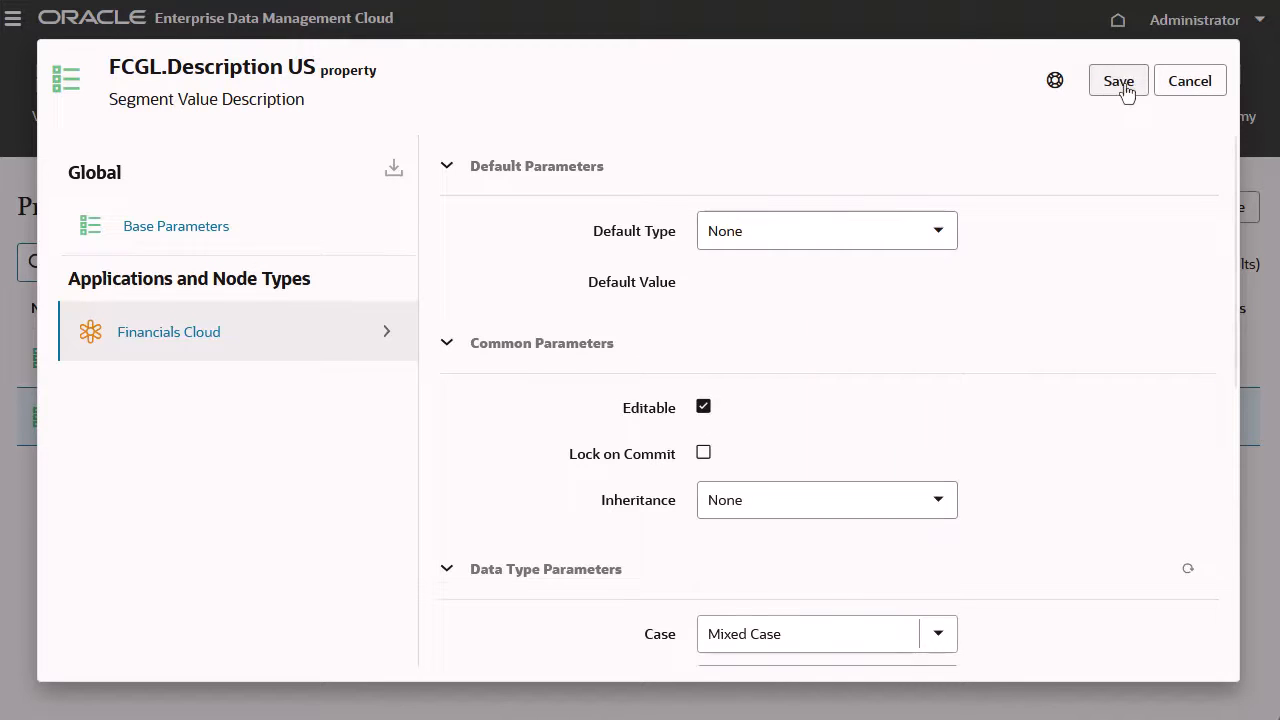
Step: Set Default Type to Derived and bring up the default-value expression builder
{"action": "left_click", "coordinate": [826, 230]}
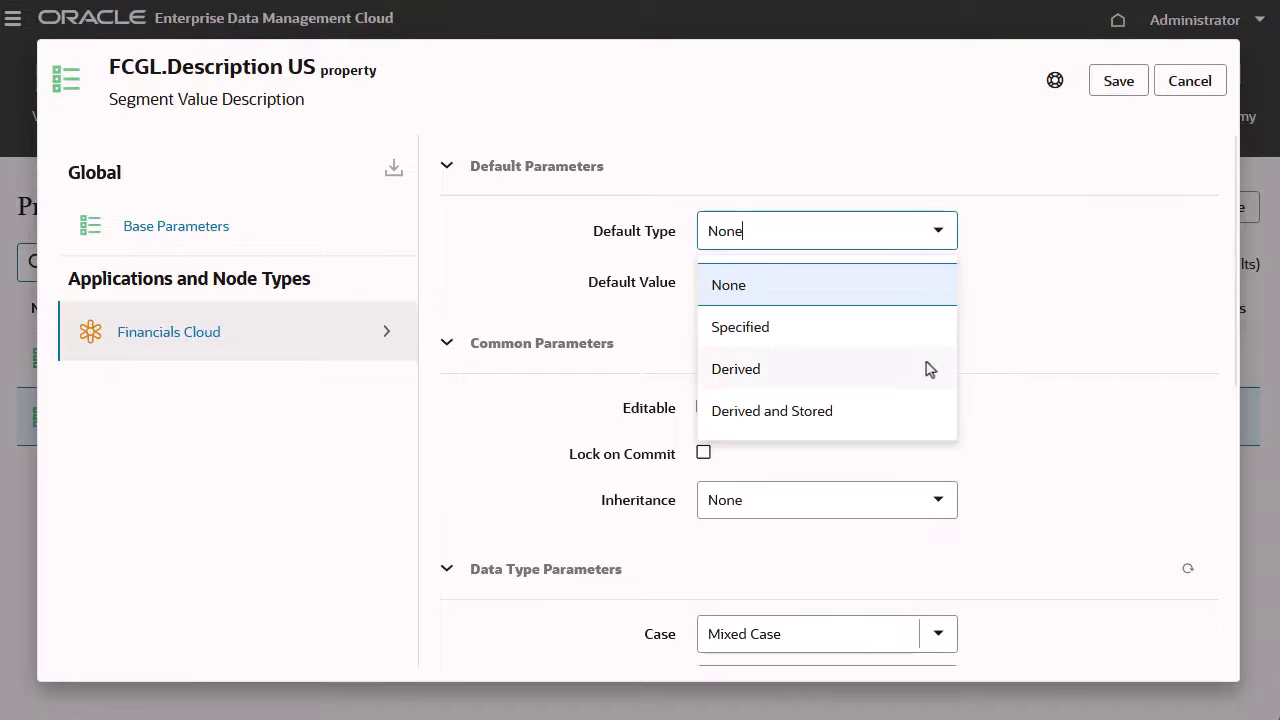
{"action": "left_click", "coordinate": [736, 368]}
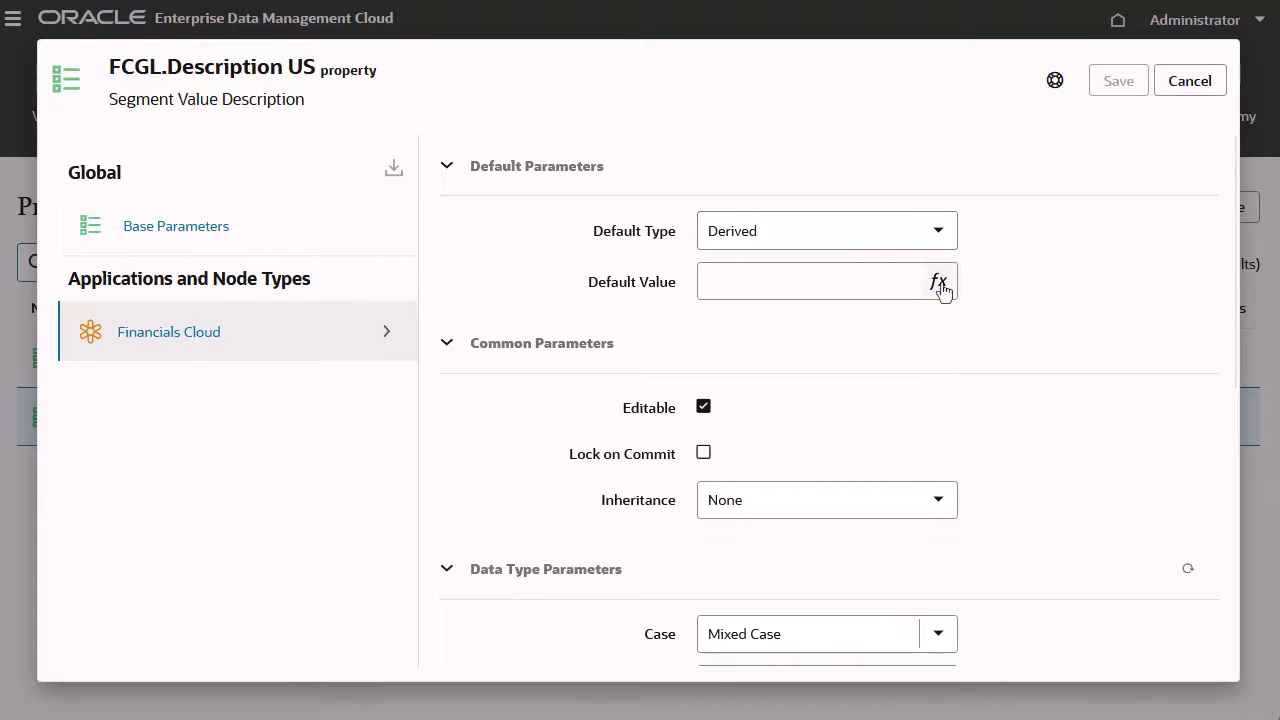
{"action": "left_click", "coordinate": [940, 280]}
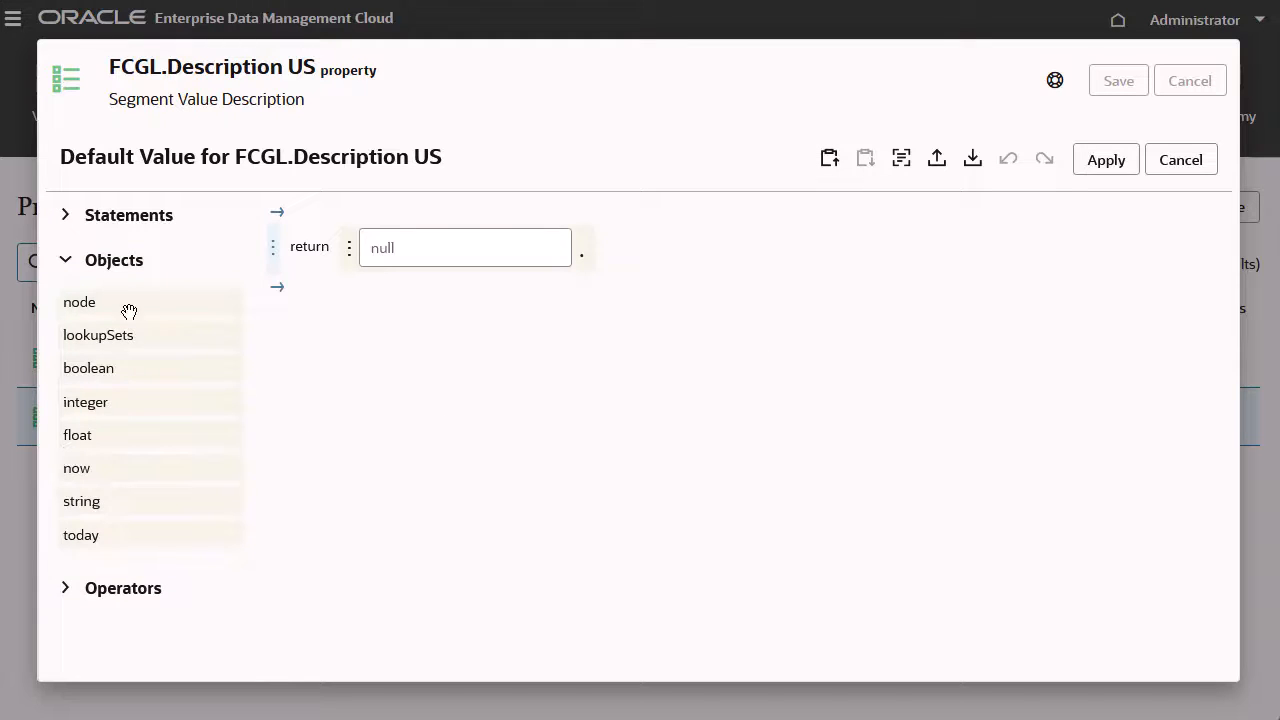
Step: Build and apply the return expression node.properties.Core.Description
{"action": "left_click_drag", "start_coordinate": [80, 300], "coordinate": [394, 248]}
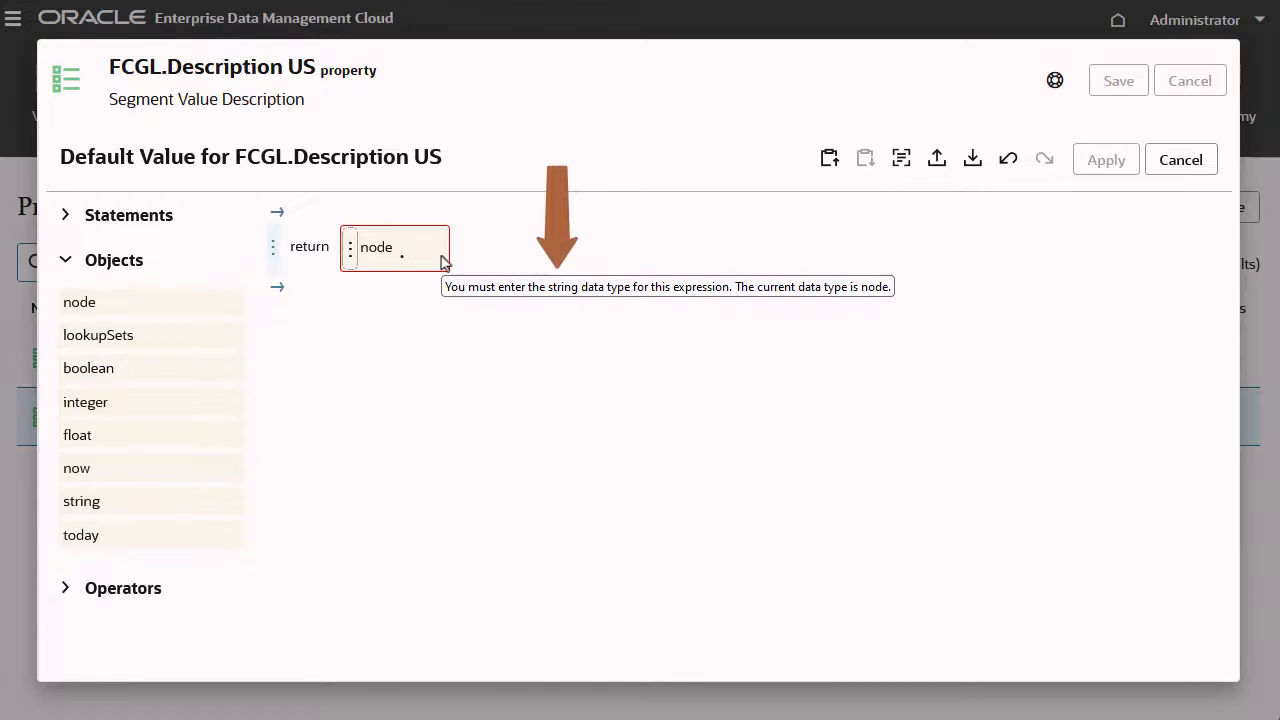
{"action": "mouse_move", "coordinate": [402, 268]}
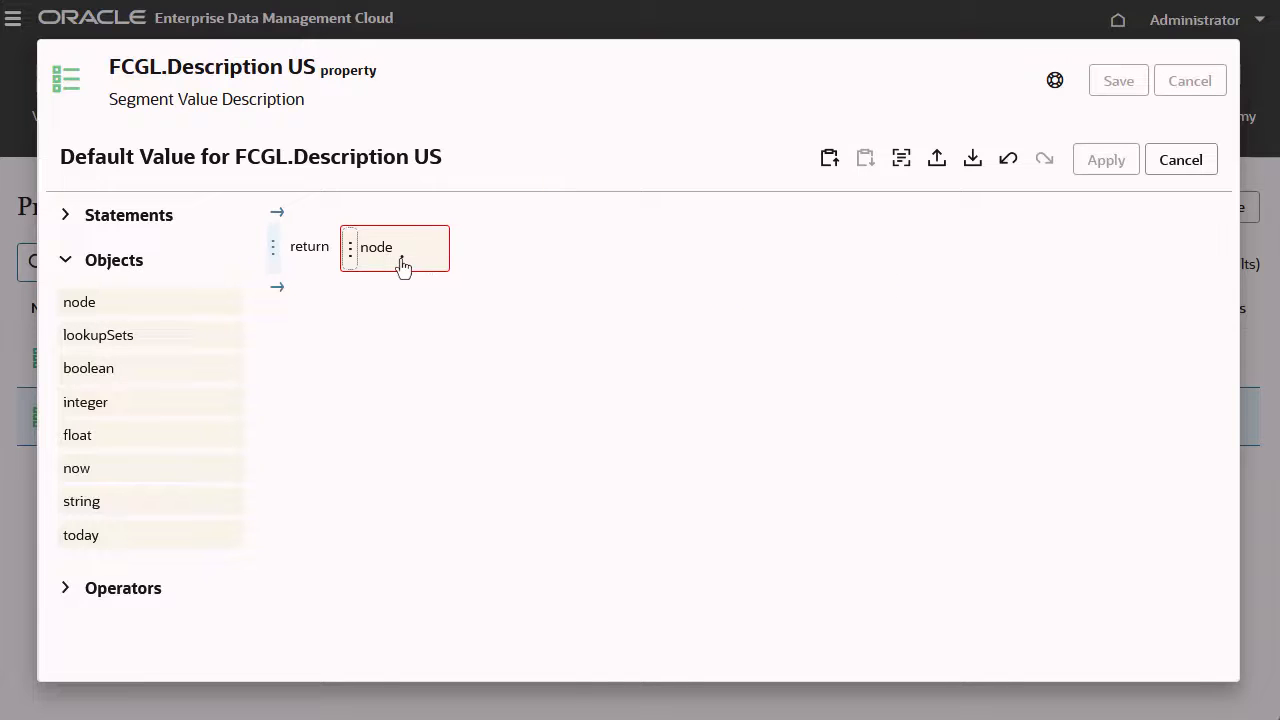
{"action": "left_click", "coordinate": [394, 248]}
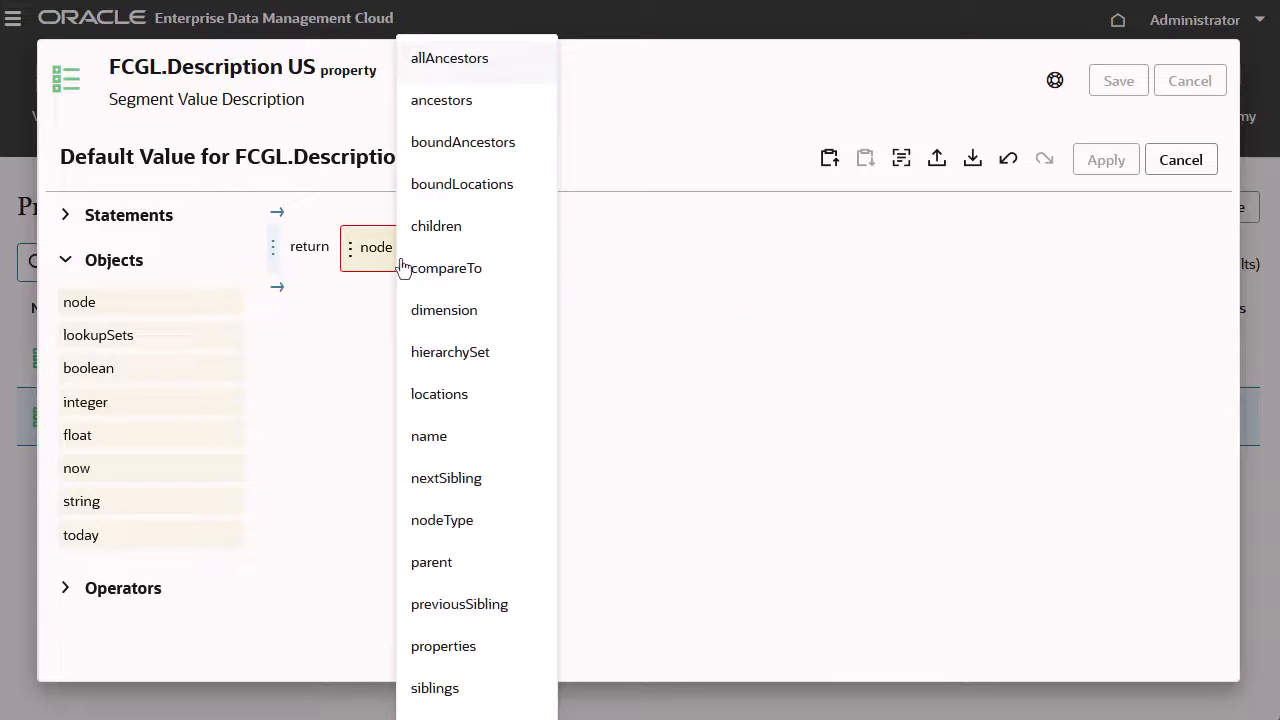
{"action": "left_click", "coordinate": [444, 646]}
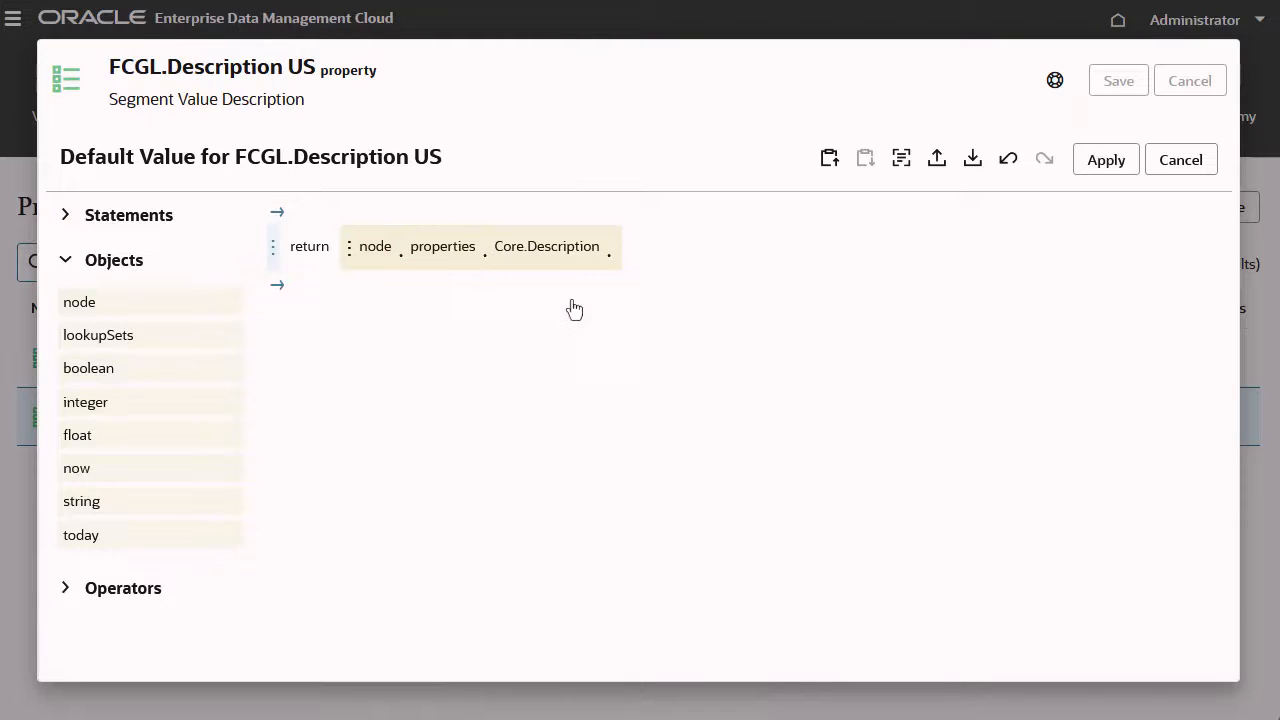
{"action": "mouse_move", "coordinate": [904, 260]}
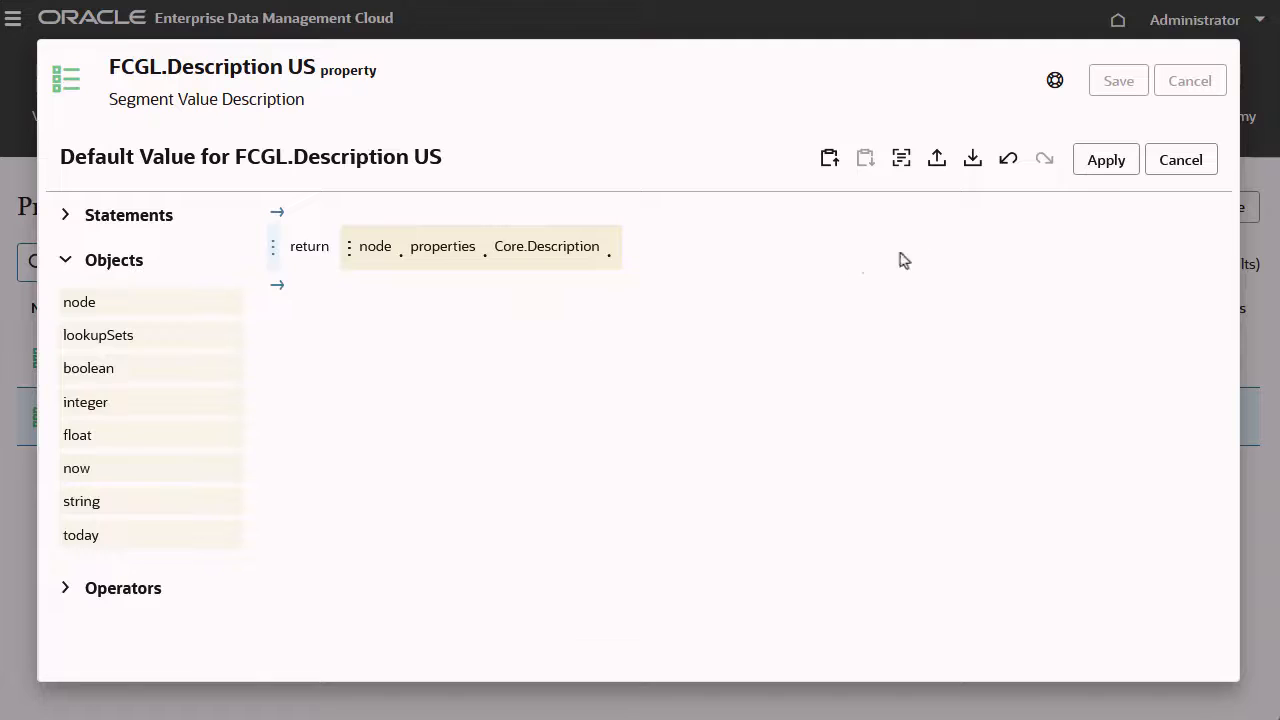
{"action": "left_click", "coordinate": [1104, 160]}
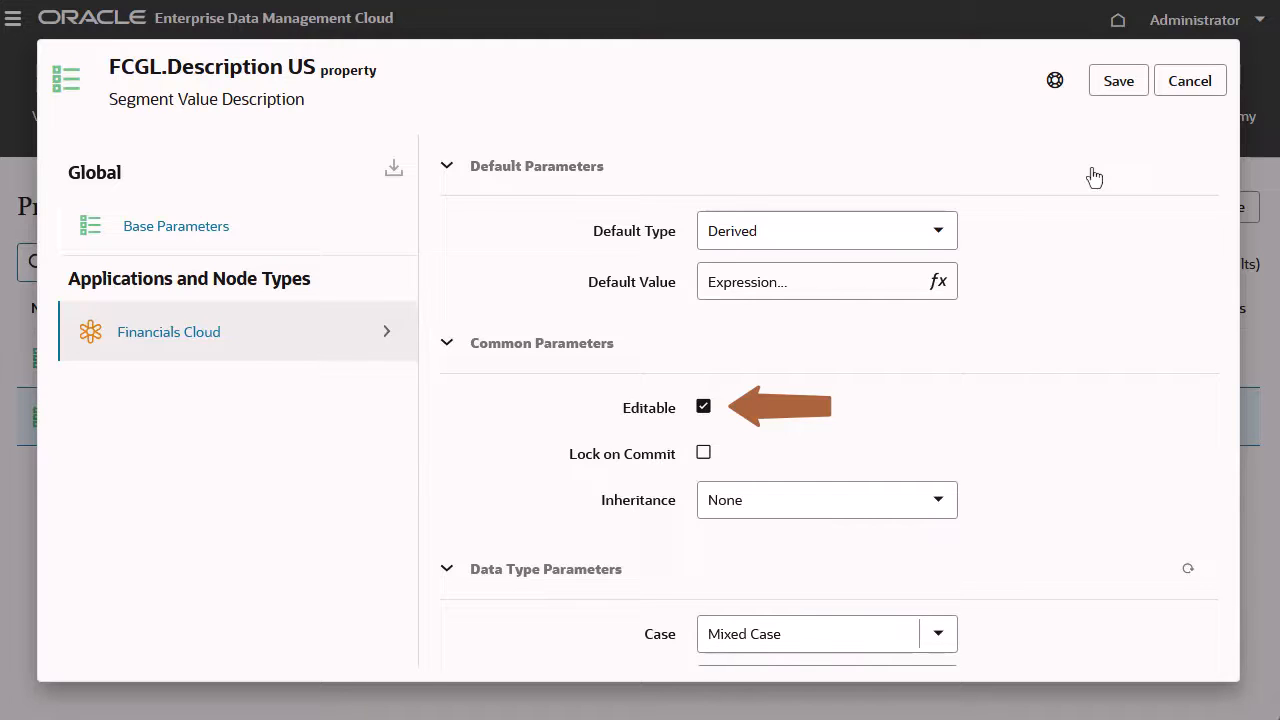
Step: Save the property changes, accepting the warning, and close the property details
{"action": "left_click", "coordinate": [1118, 80]}
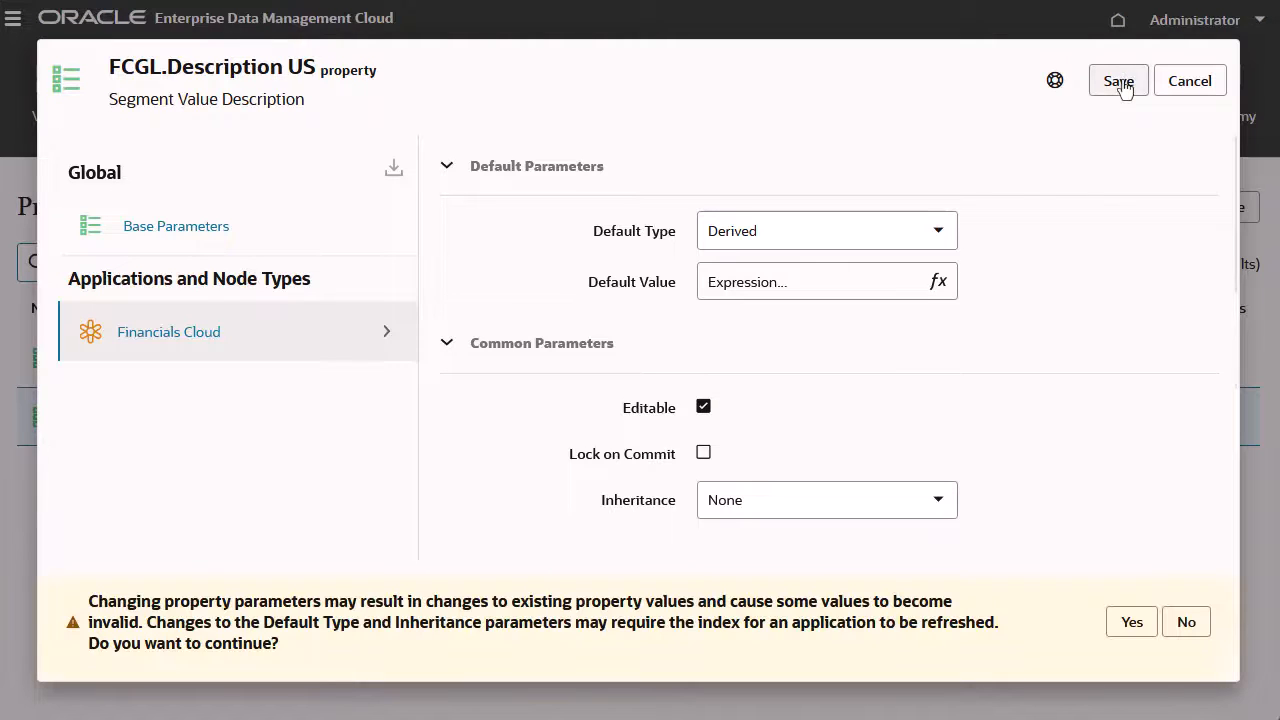
{"action": "left_click", "coordinate": [1132, 620]}
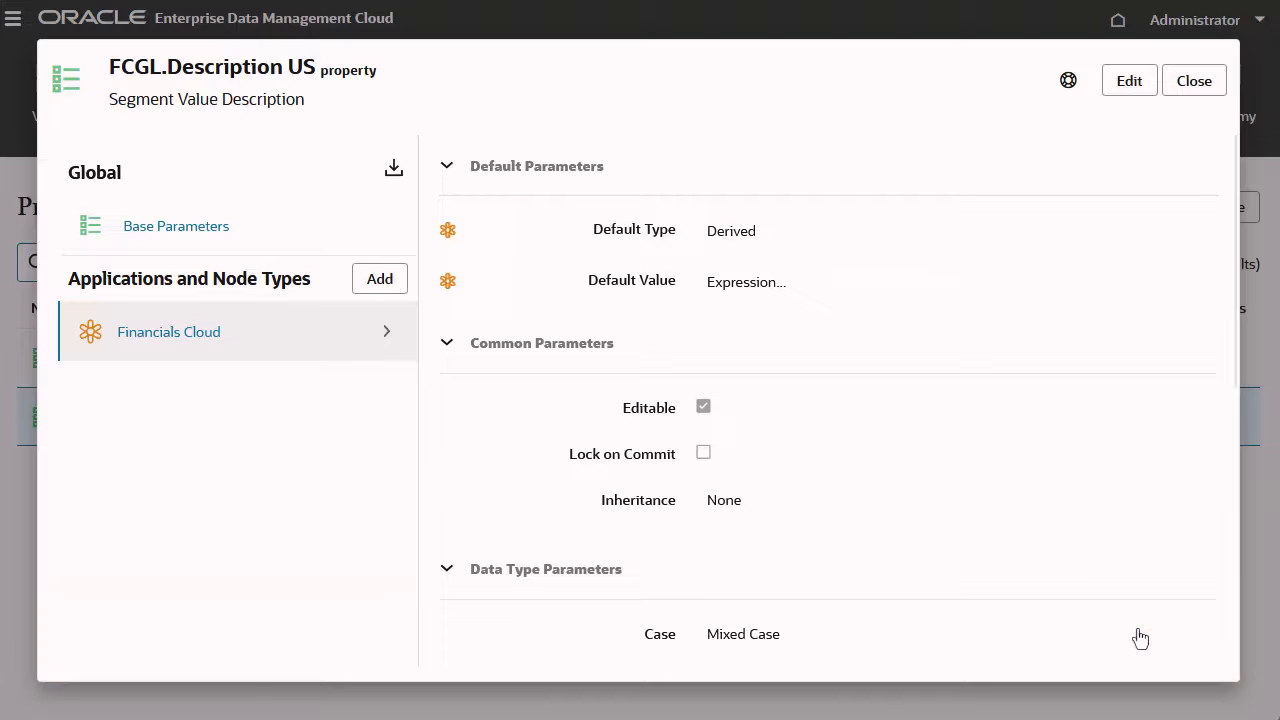
{"action": "left_click", "coordinate": [1194, 80]}
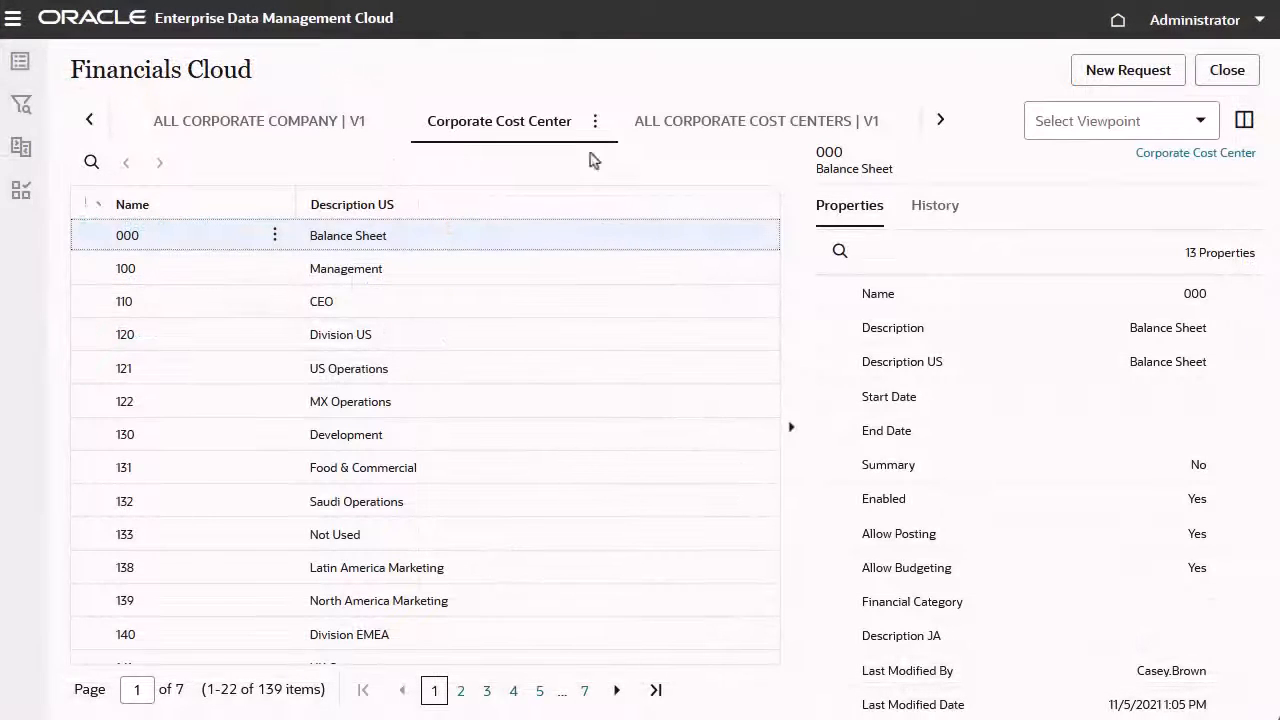
Step: In a new Financials Cloud request, add a Corporate Cost Center node described 'US Sales'
{"action": "left_click", "coordinate": [1128, 70]}
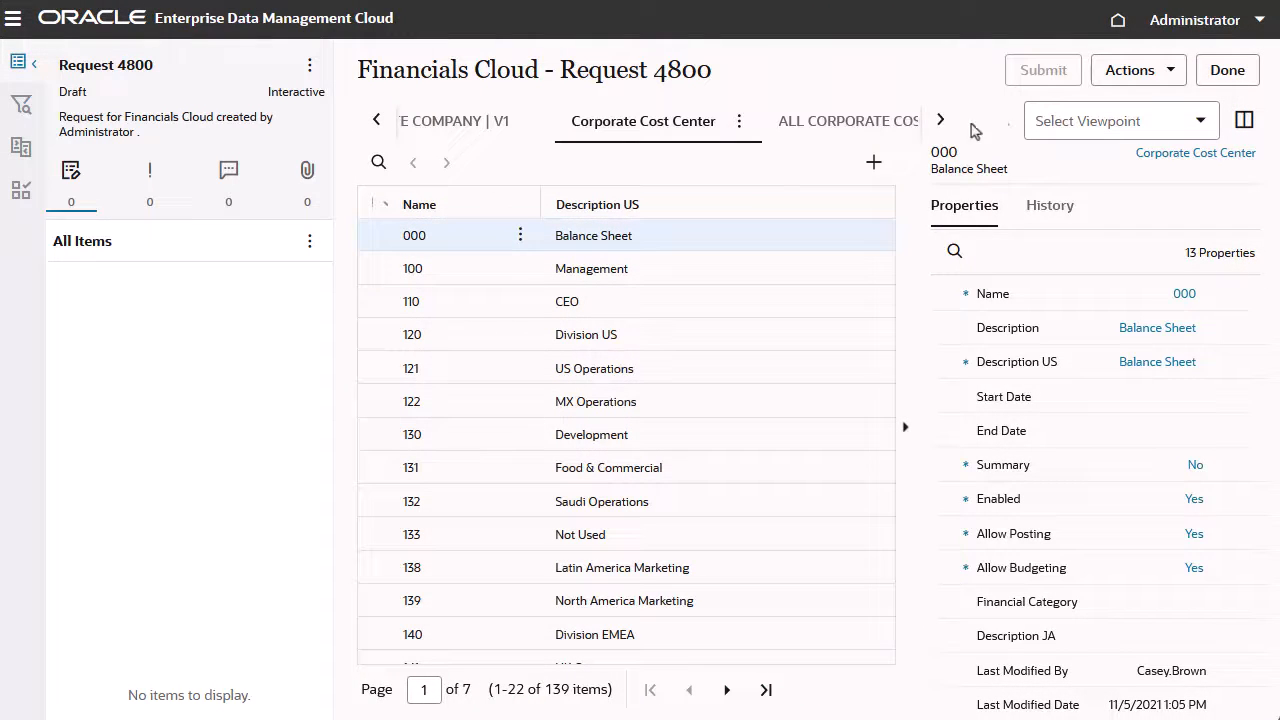
{"action": "left_click", "coordinate": [872, 160]}
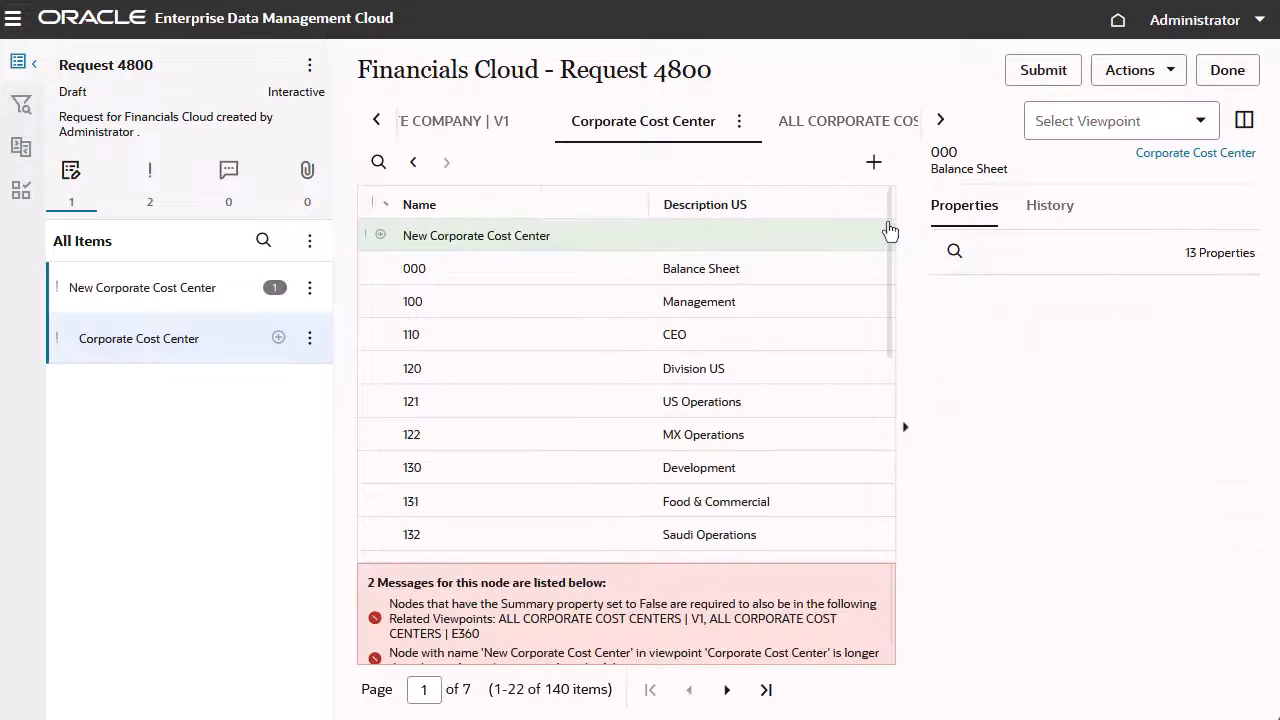
{"action": "left_click", "coordinate": [476, 236]}
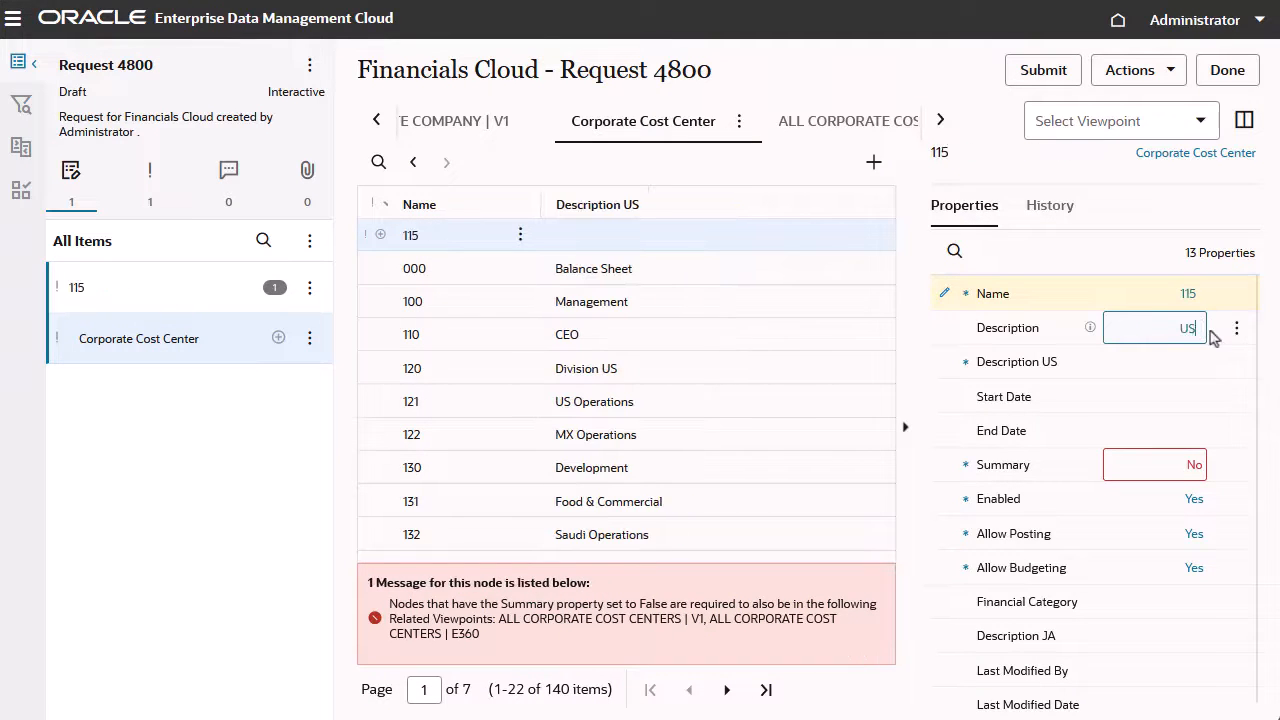
{"action": "type", "text": "US Sales"}
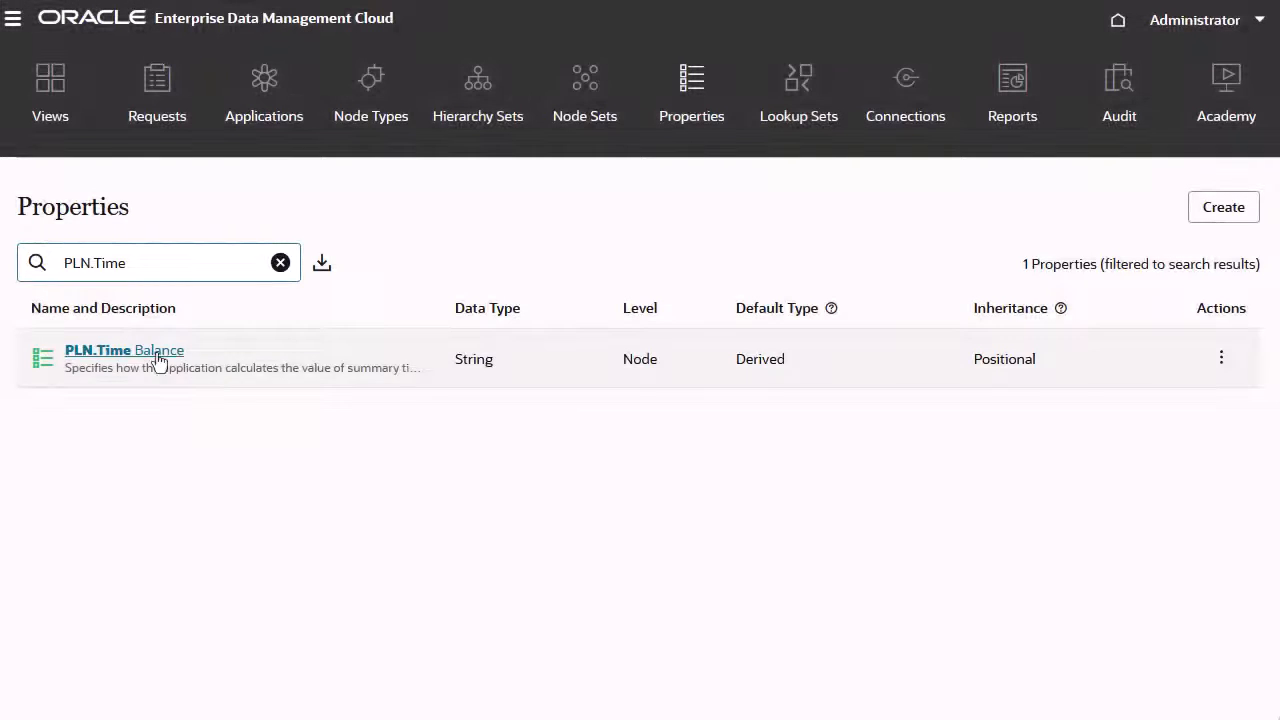
Step: Make PLN.Time Balance's default type Derived
{"action": "left_click", "coordinate": [124, 350]}
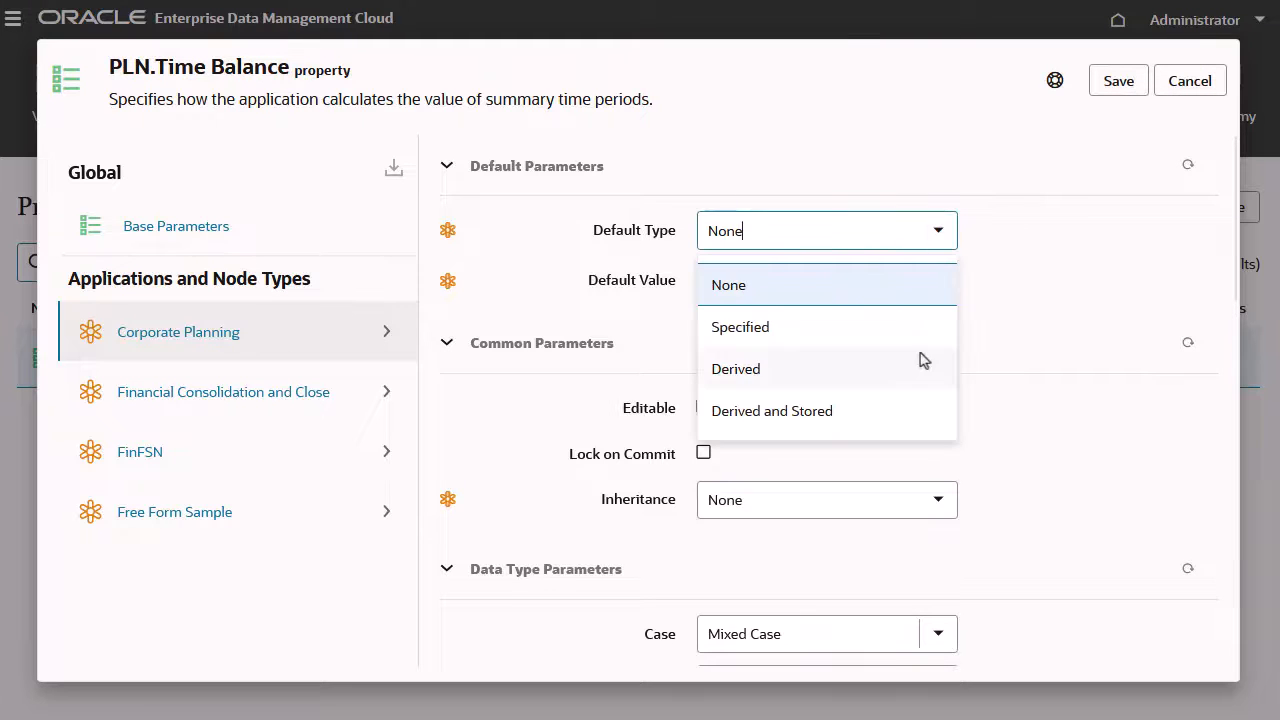
{"action": "left_click", "coordinate": [736, 368]}
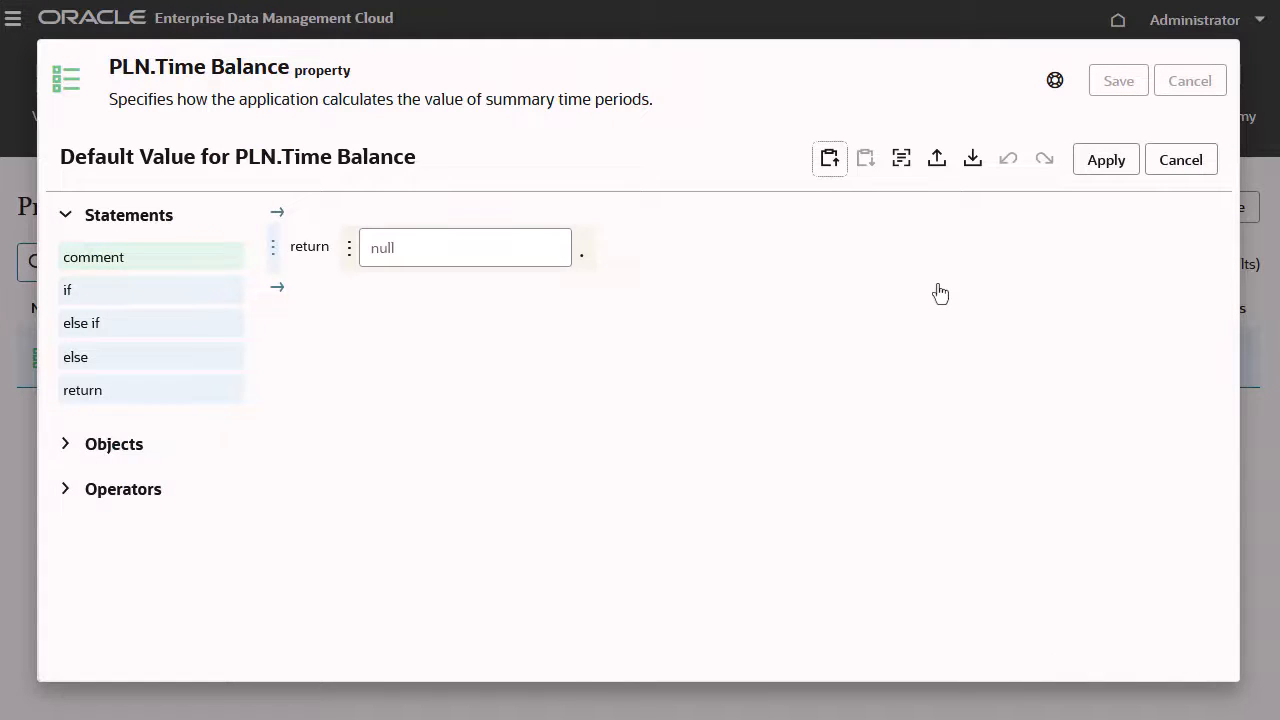
Step: Replace the null return with an if statement whose condition has three OR-joined placeholders
{"action": "left_click", "coordinate": [274, 248]}
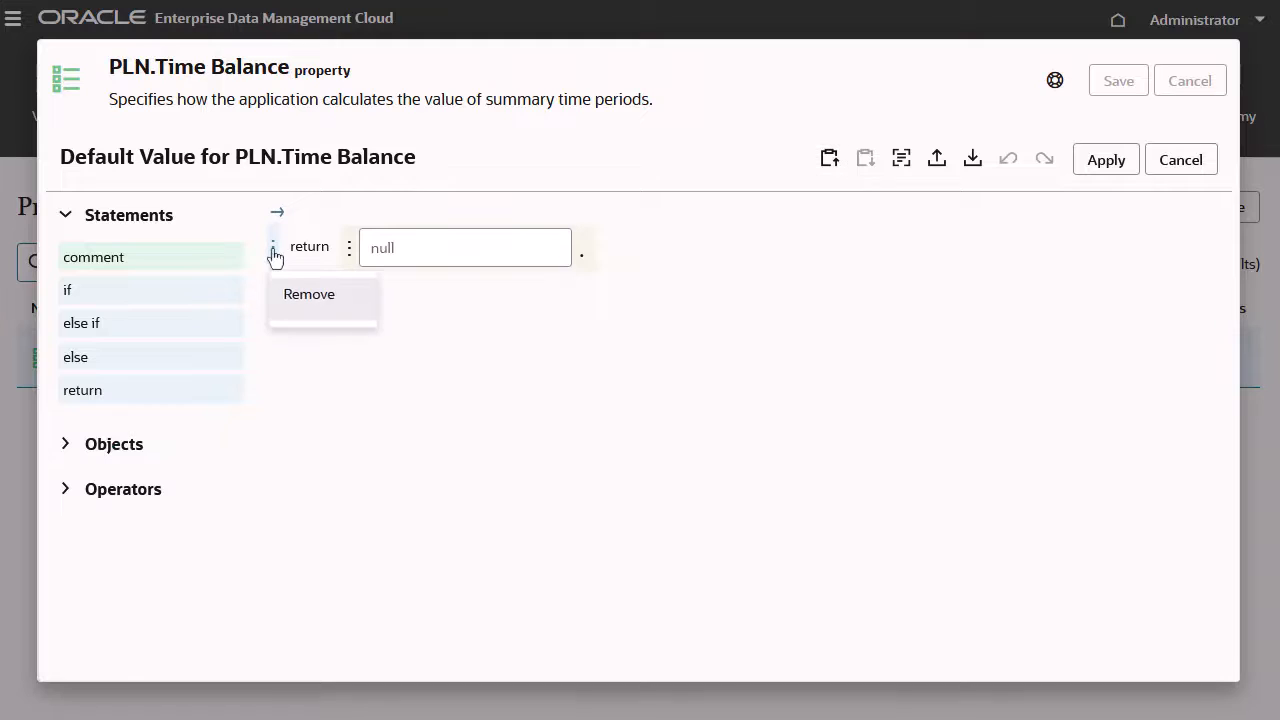
{"action": "left_click", "coordinate": [308, 294]}
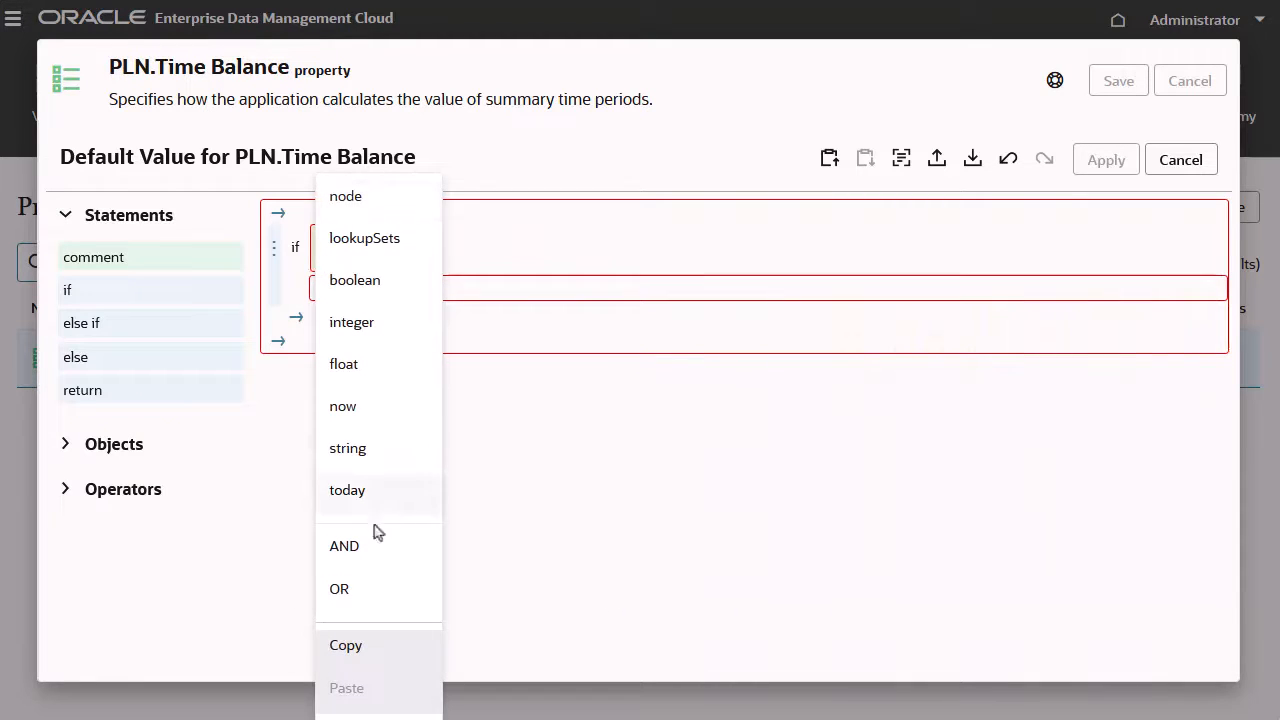
{"action": "left_click", "coordinate": [338, 588]}
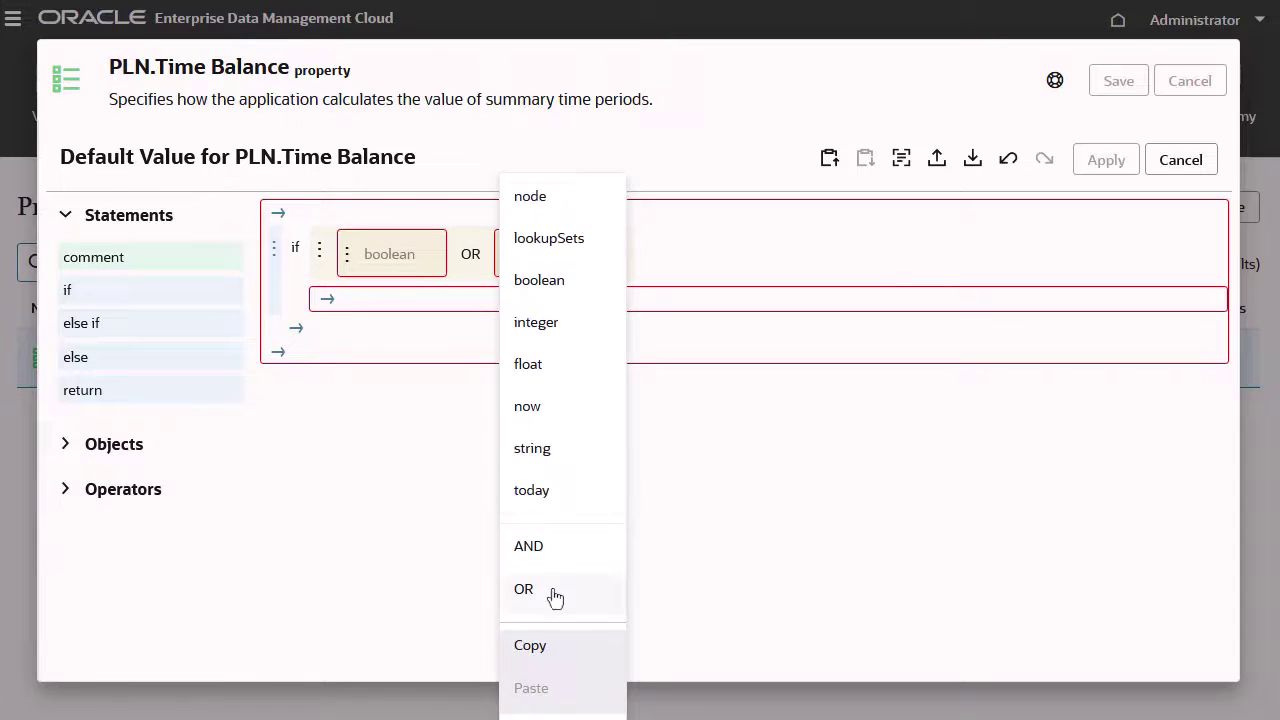
{"action": "left_click", "coordinate": [524, 588]}
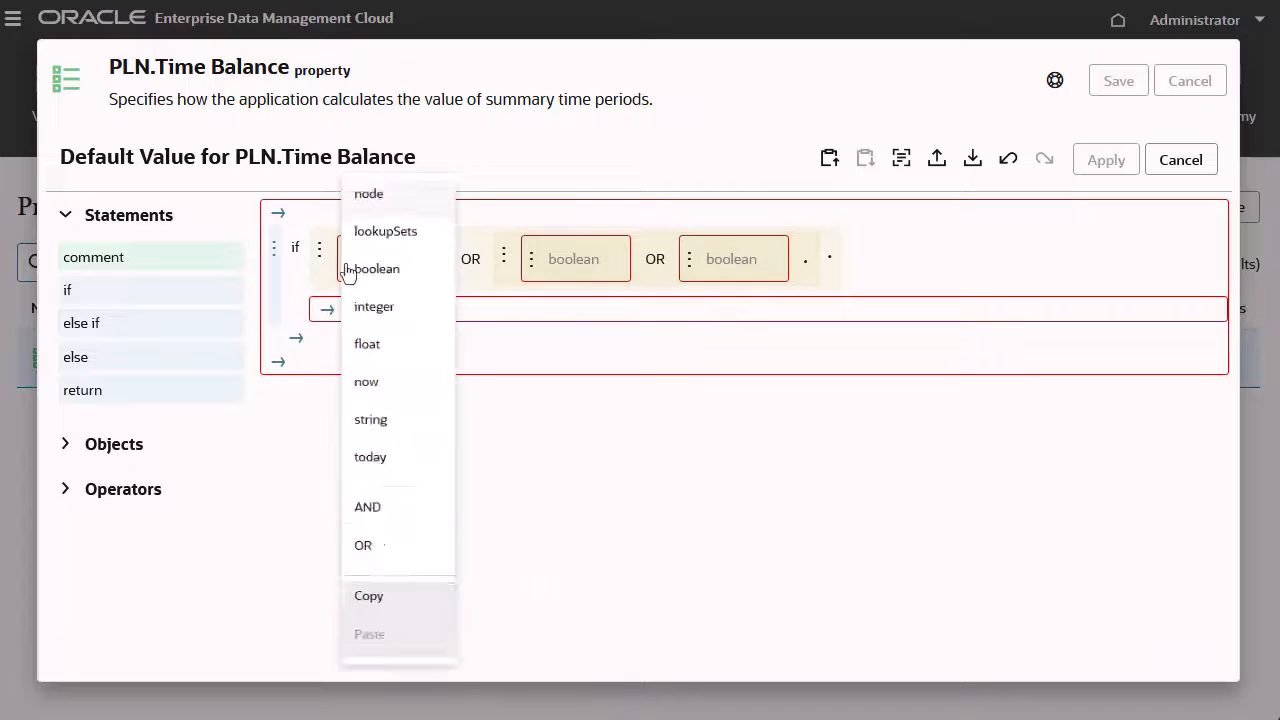
Step: Make the conditions test node.properties.PLN.Account Type equals Asset, Liability or Equity
{"action": "left_click", "coordinate": [368, 192]}
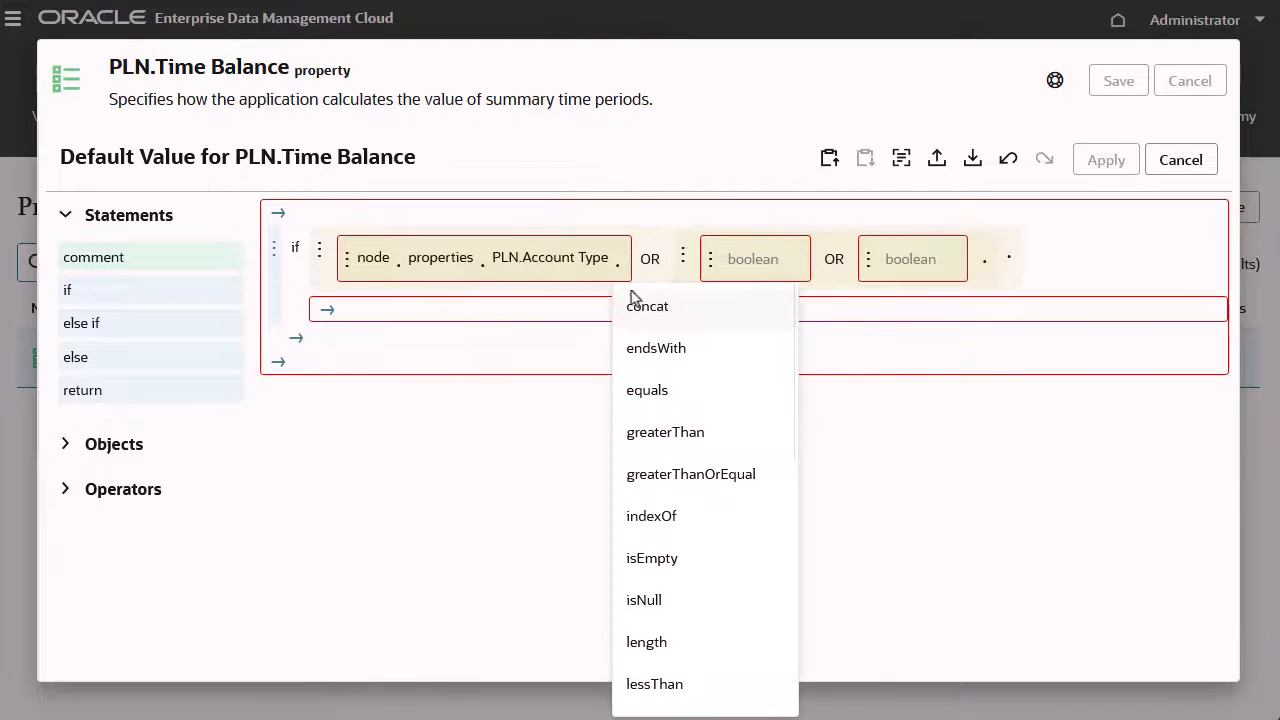
{"action": "left_click", "coordinate": [648, 390]}
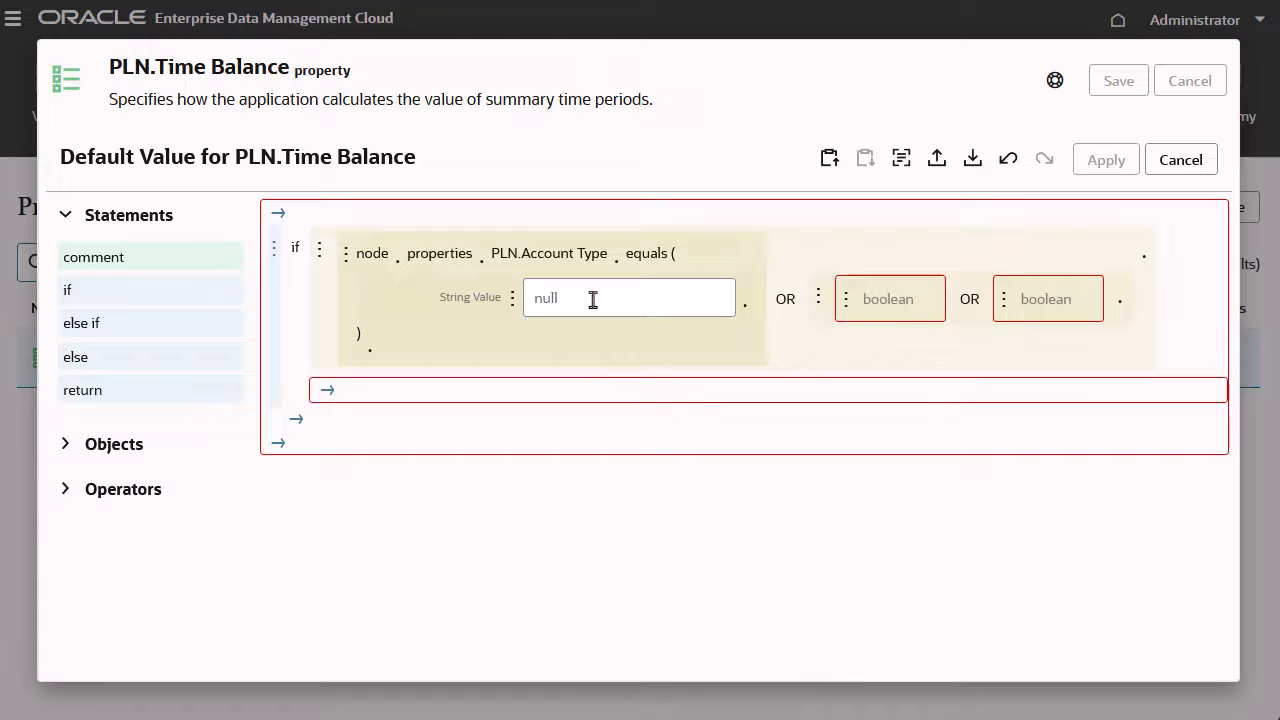
{"action": "type", "text": "Asset"}
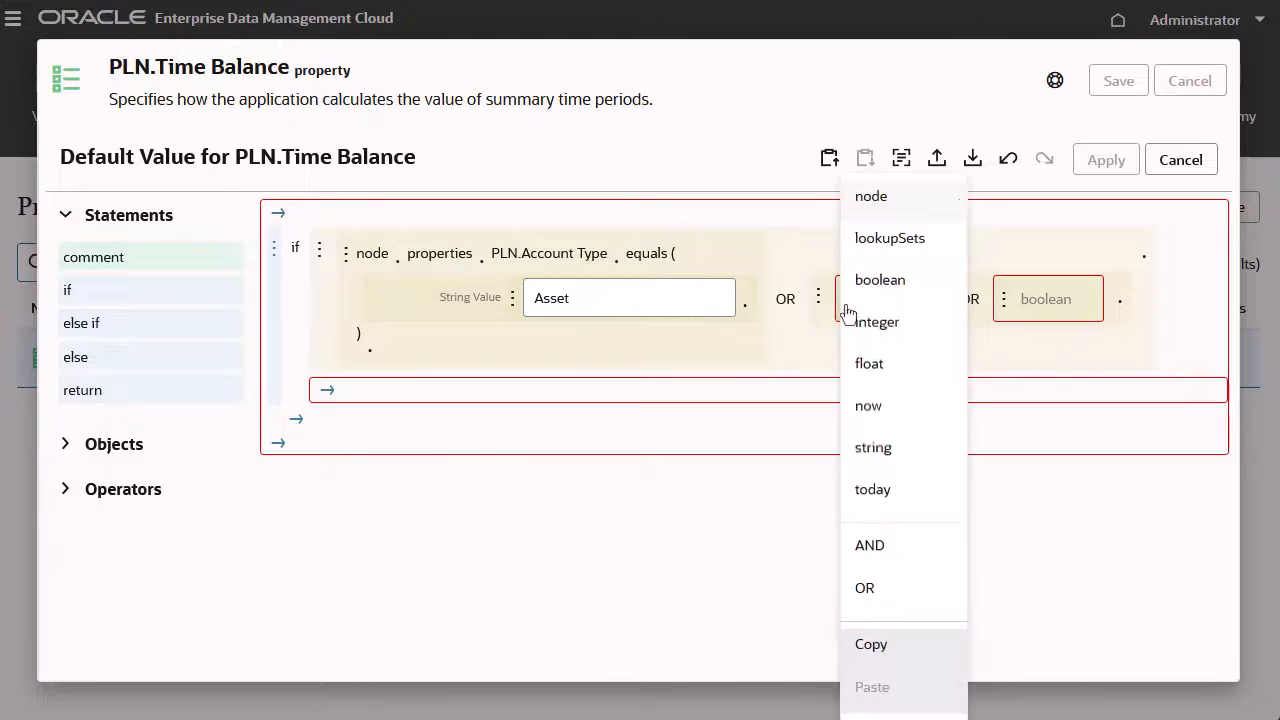
{"action": "left_click", "coordinate": [872, 196]}
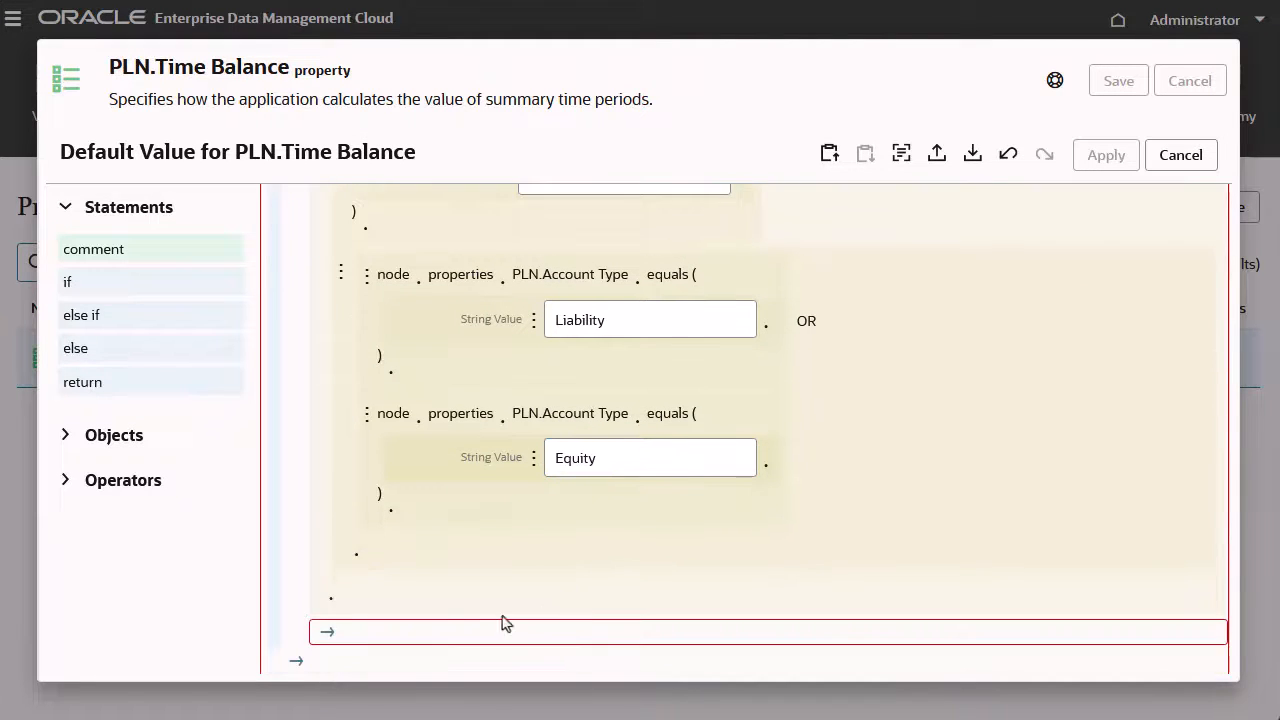
Step: Return Balance inside the if and Flow in the else branch
{"action": "left_click", "coordinate": [82, 380]}
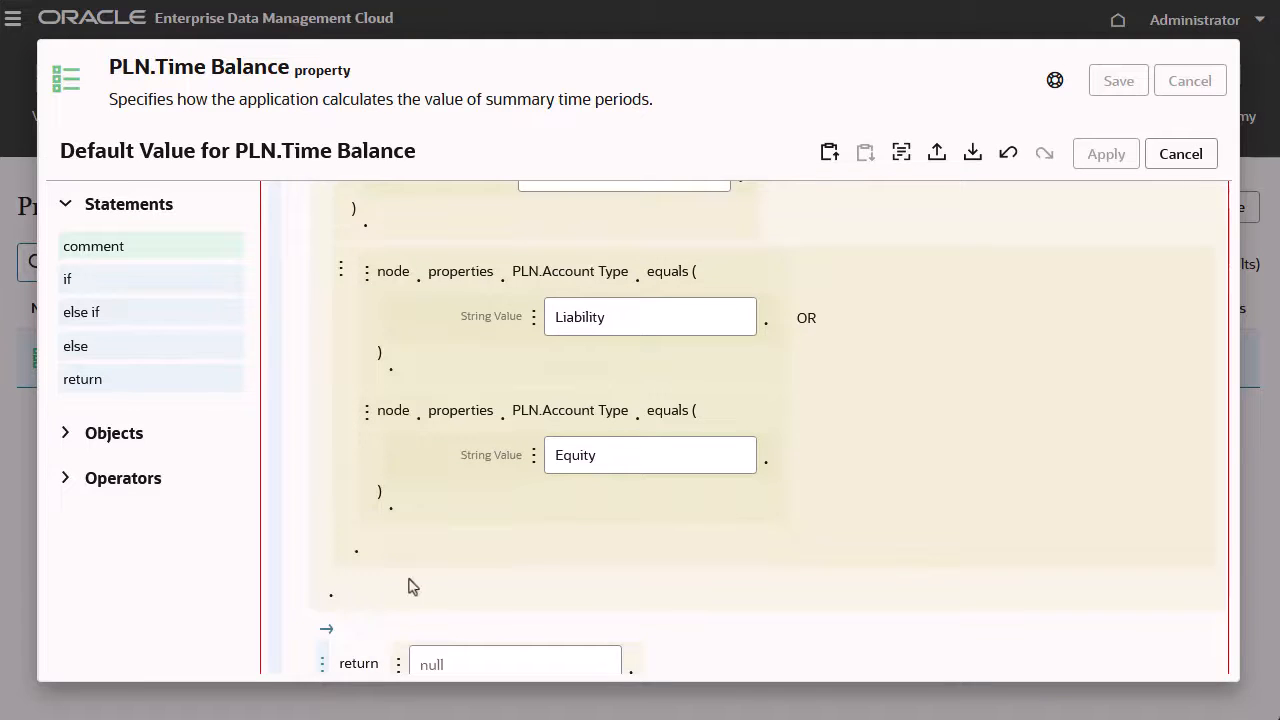
{"action": "type", "text": "Balance"}
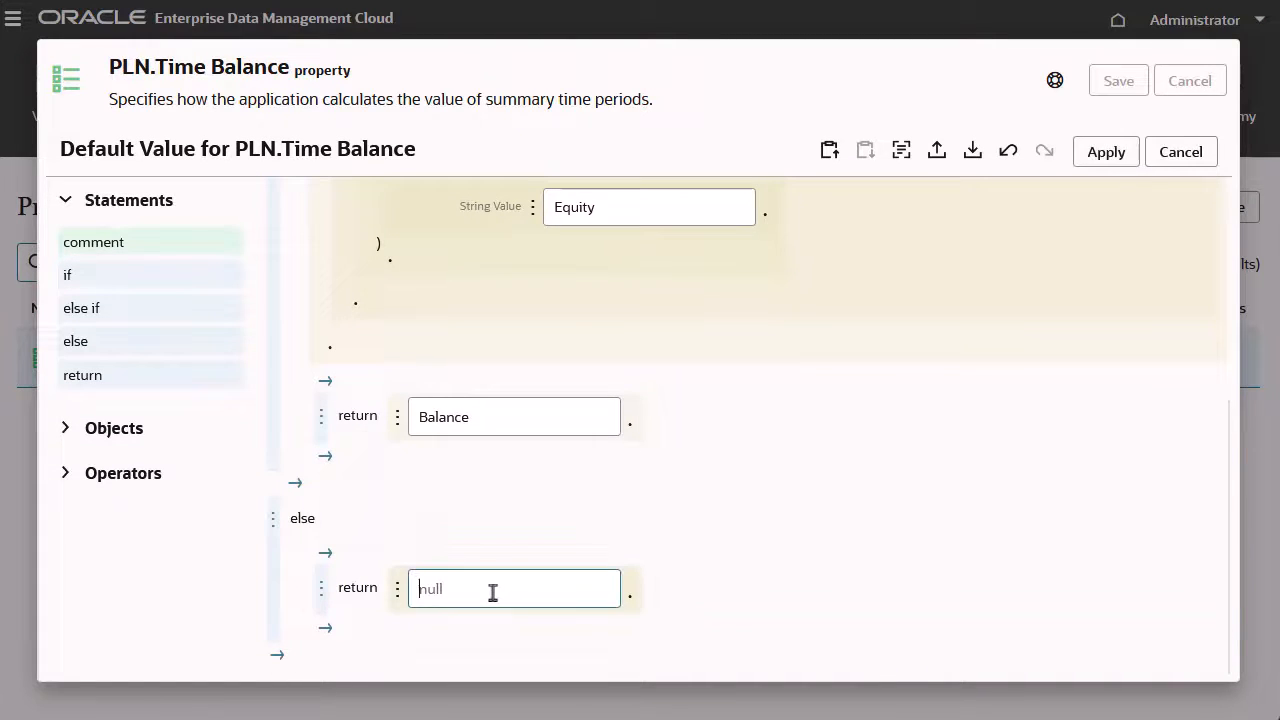
{"action": "type", "text": "Flow"}
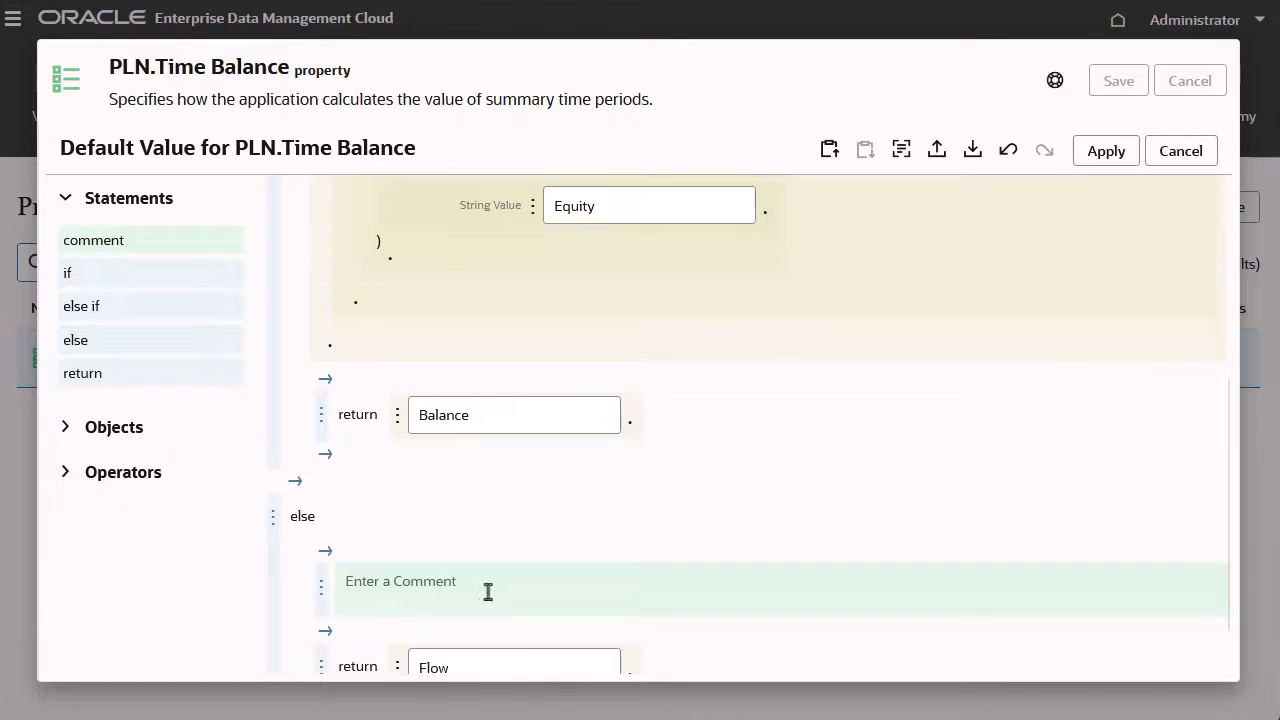
{"action": "type", "text": "Re"}
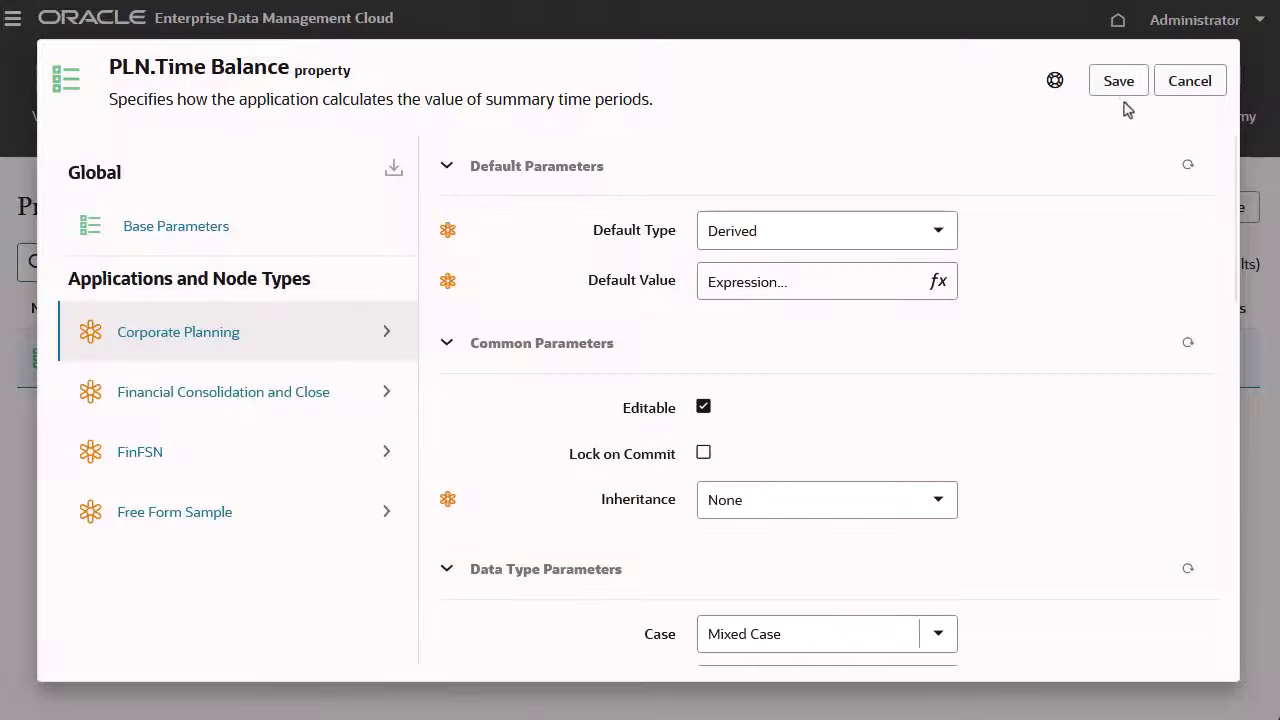
Step: Save the PLN.Time Balance derived default and close the property
{"action": "left_click", "coordinate": [1116, 80]}
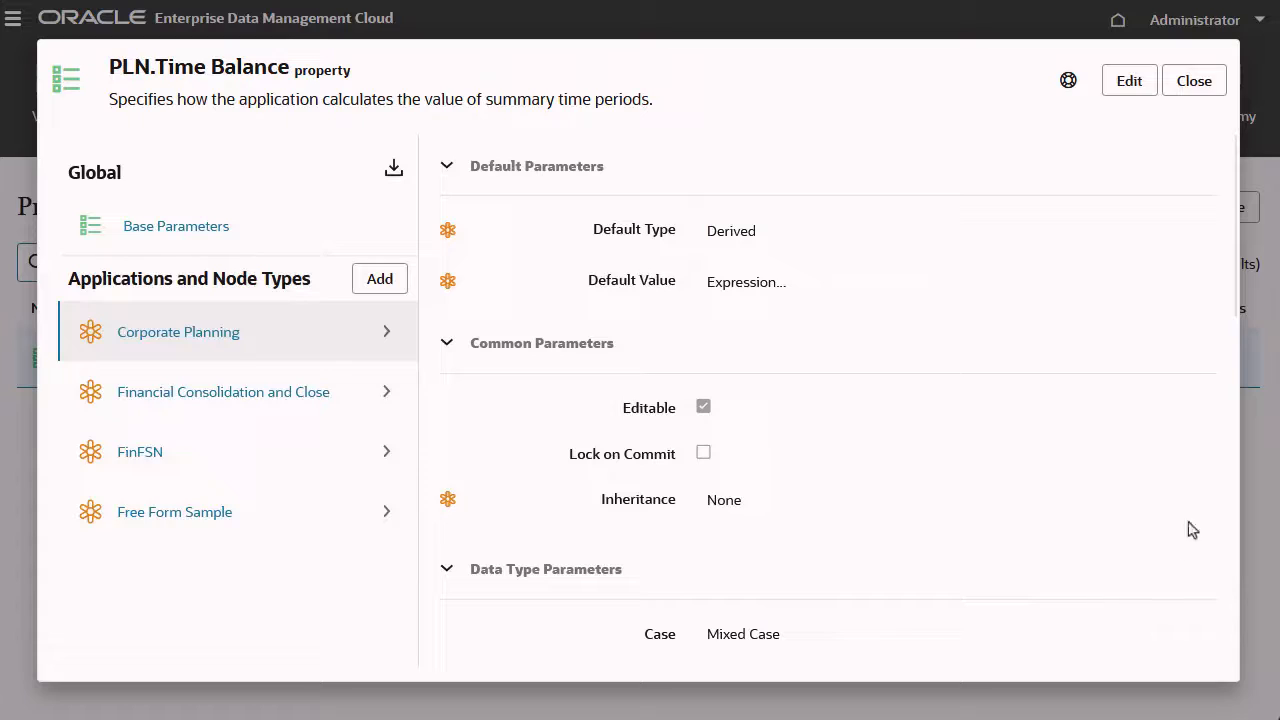
{"action": "left_click", "coordinate": [1194, 80]}
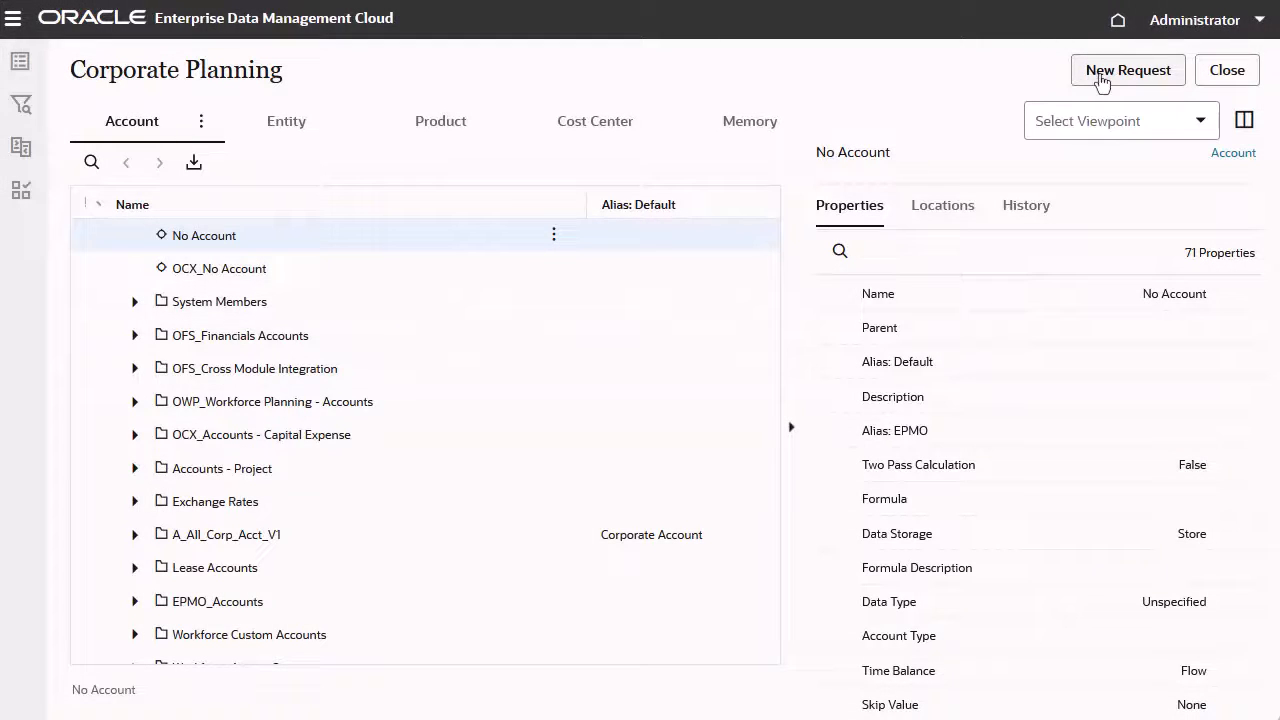
Step: In a new request, add a New Account and set its Account Type to Asset
{"action": "left_click", "coordinate": [1128, 70]}
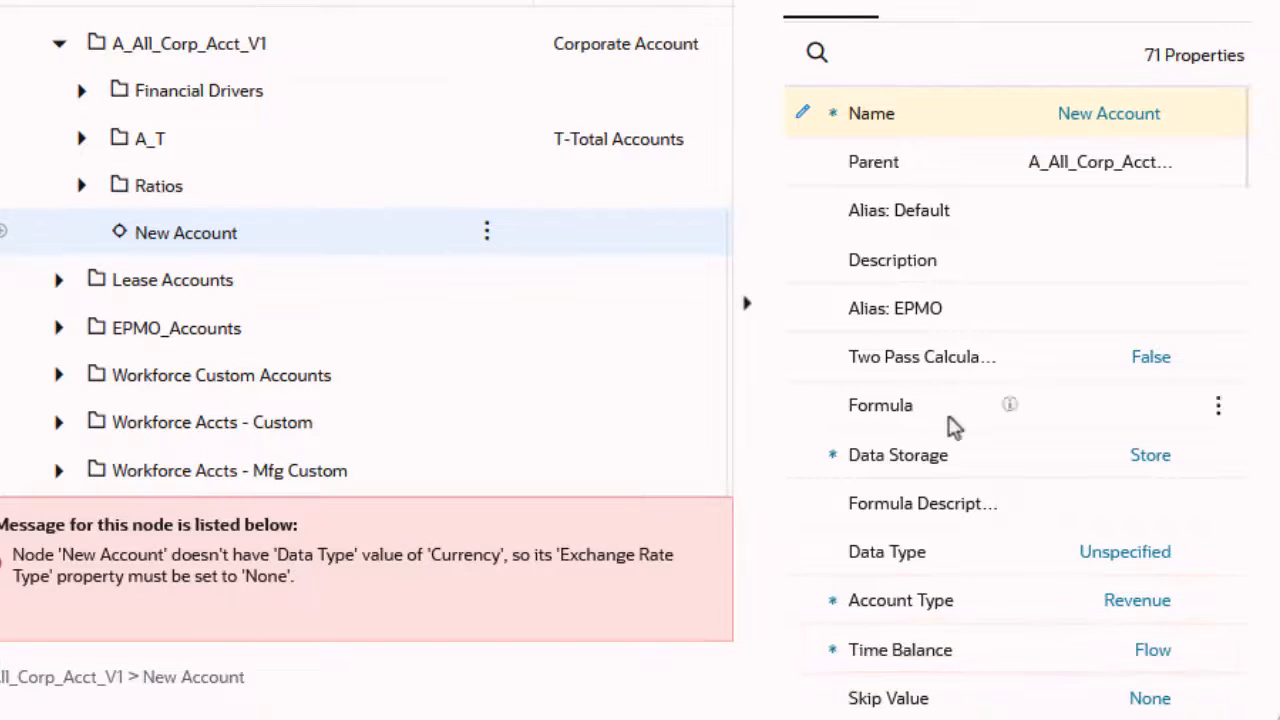
{"action": "left_click", "coordinate": [1136, 600]}
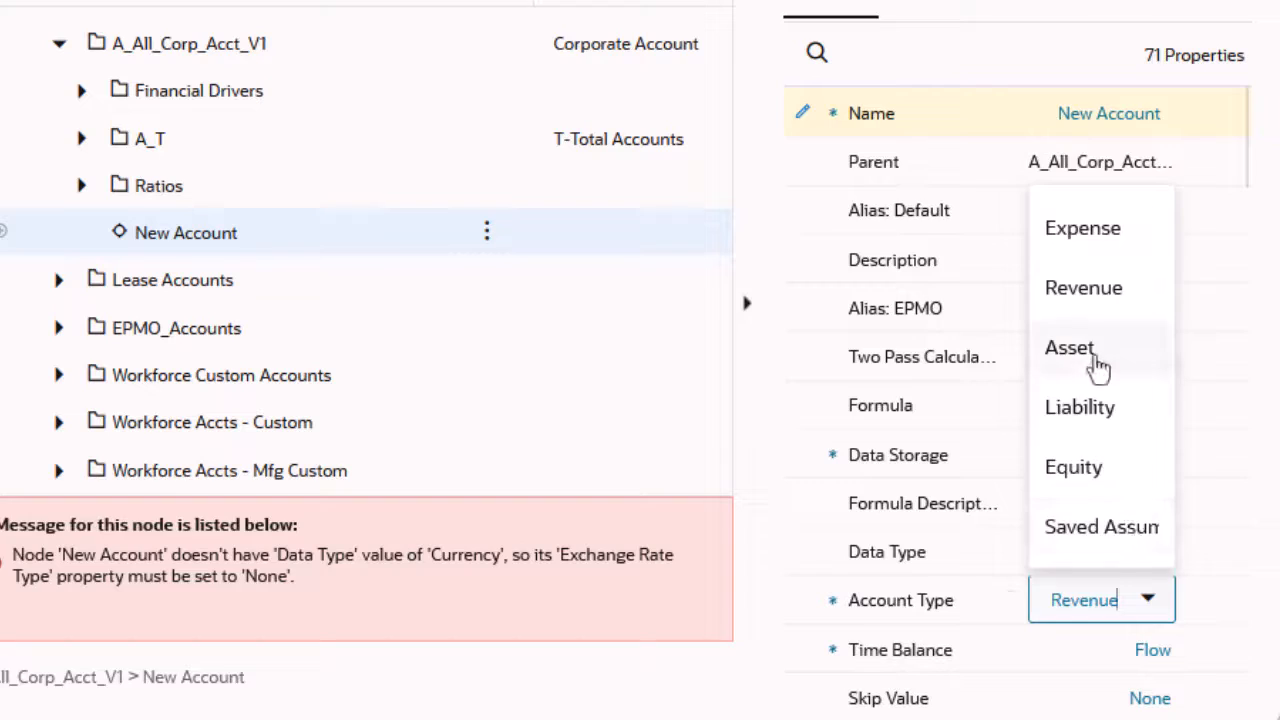
{"action": "left_click", "coordinate": [1068, 348]}
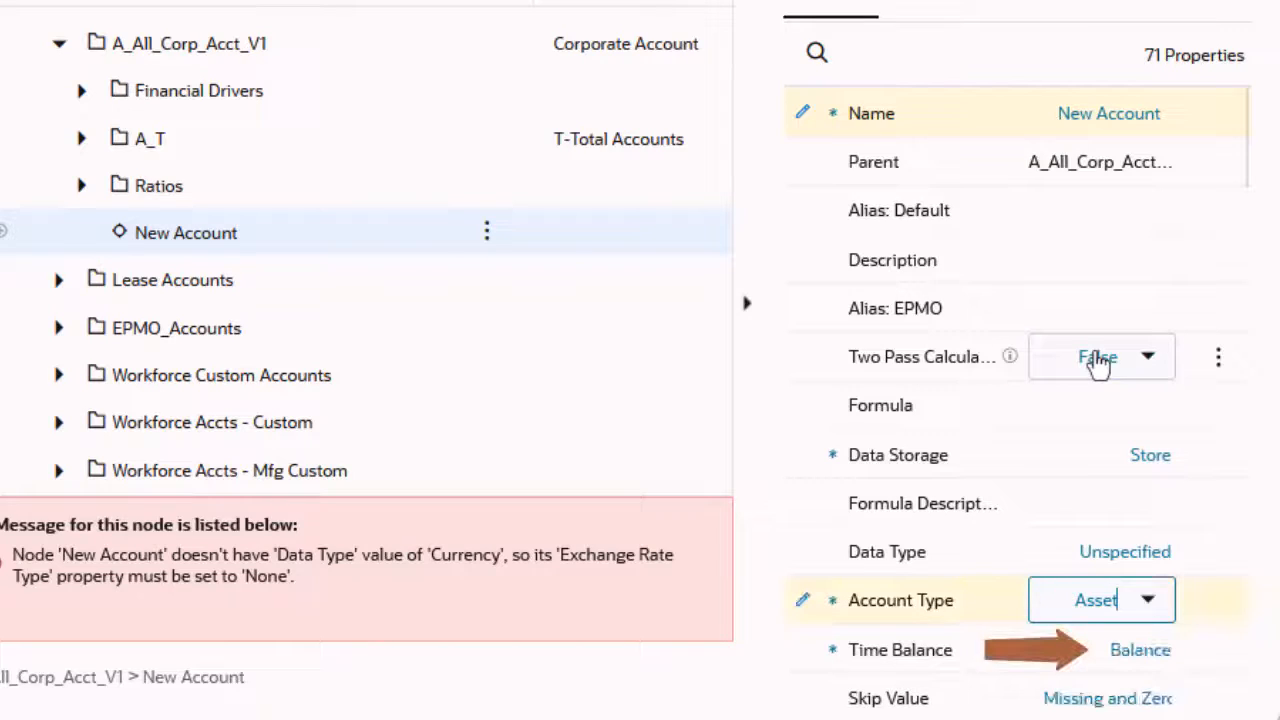